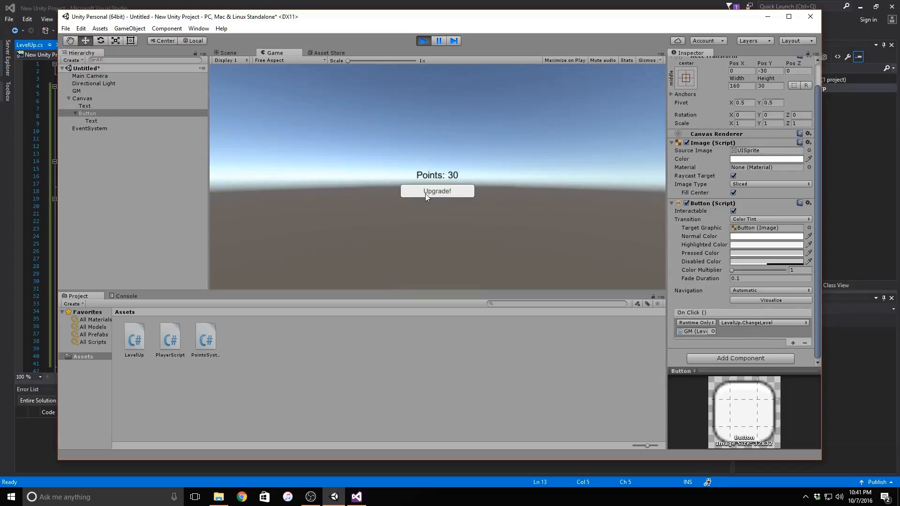
Step: Click Upgrade! repeatedly in the running game, watching Points and the Console message
{"action": "left_click", "coordinate": [436, 191]}
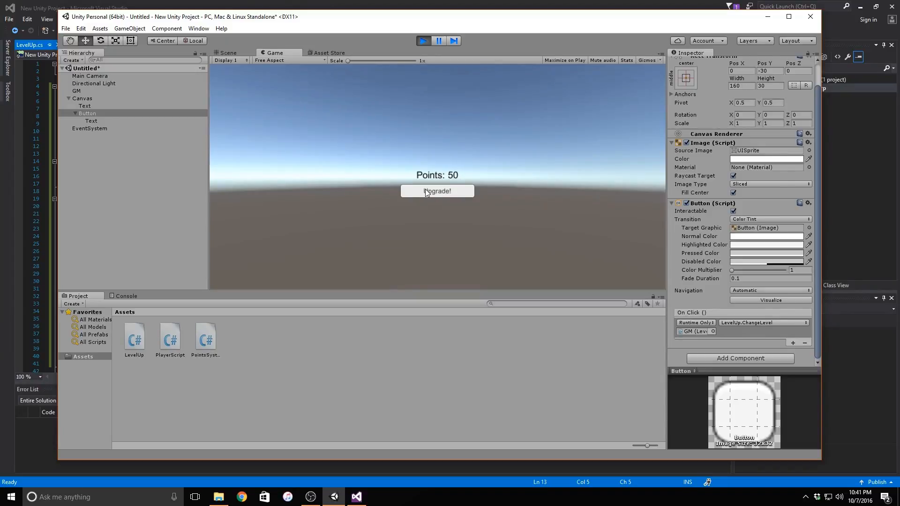
{"action": "left_click", "coordinate": [437, 191]}
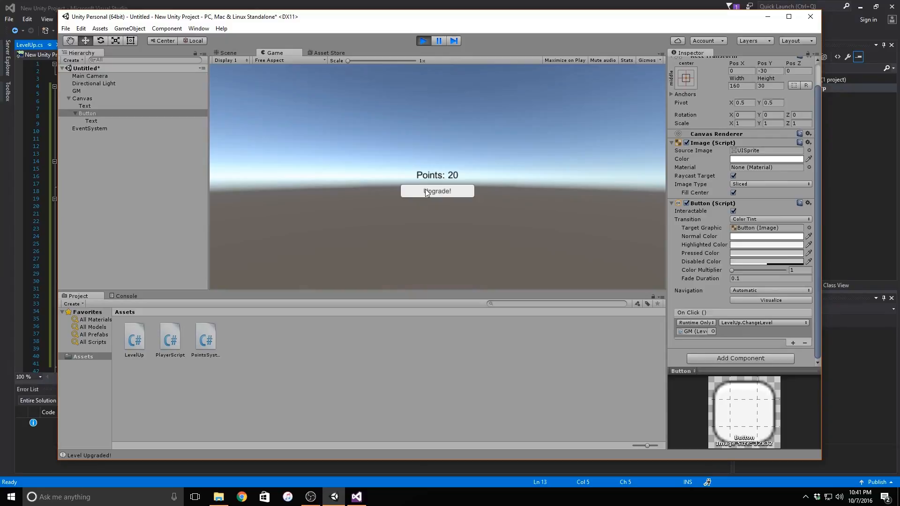
{"action": "left_click", "coordinate": [437, 191]}
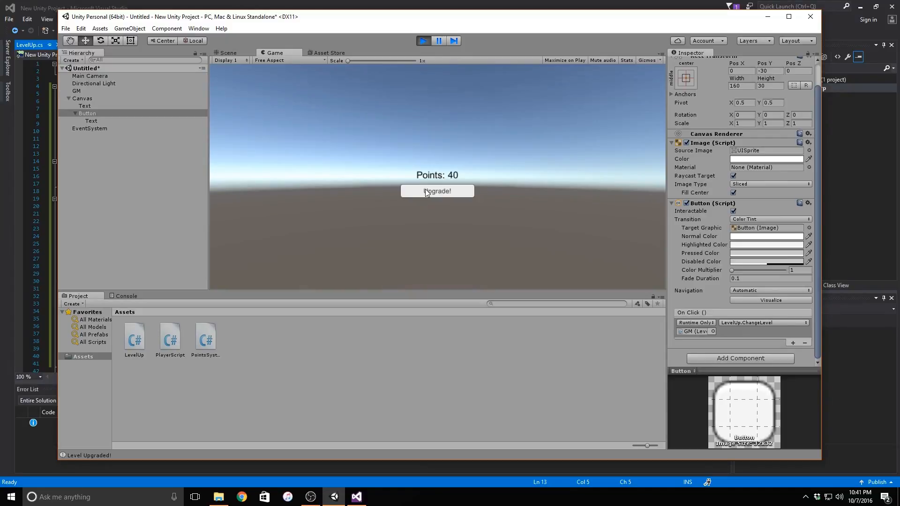
{"action": "left_click", "coordinate": [437, 190]}
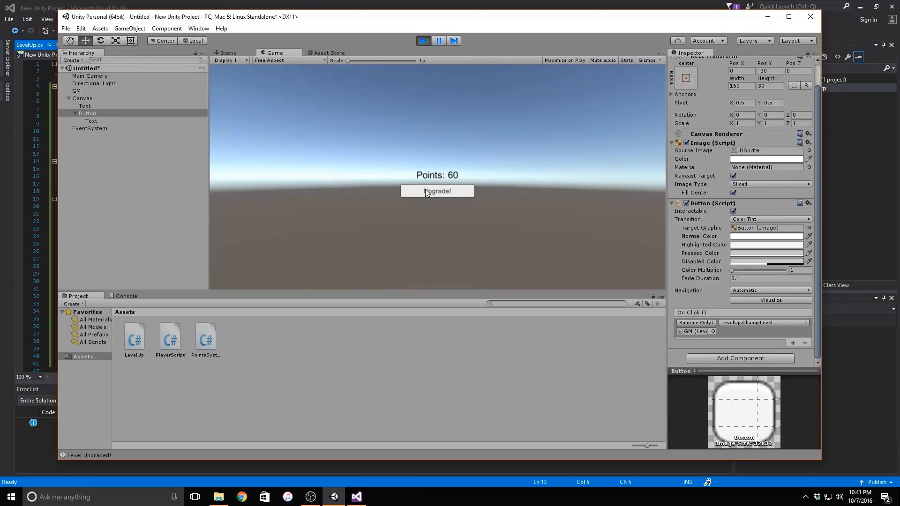
{"action": "left_click", "coordinate": [437, 191]}
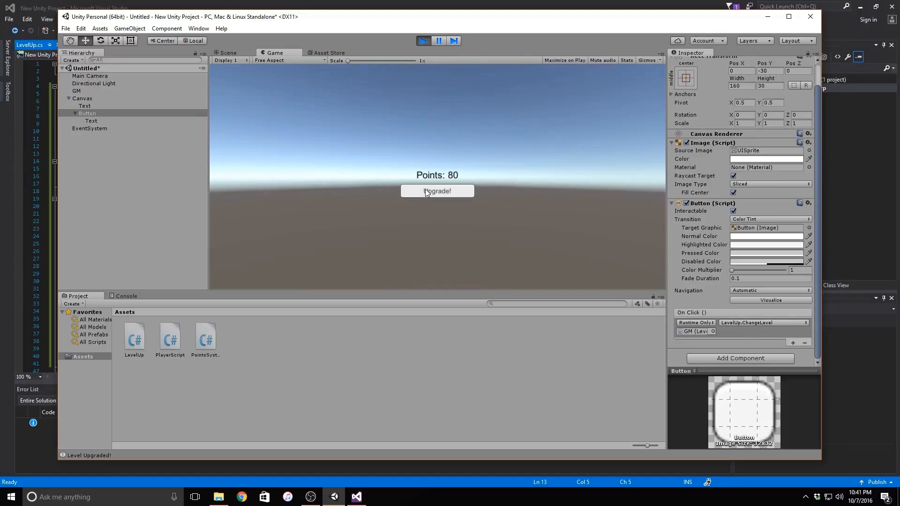
{"action": "left_click", "coordinate": [438, 191]}
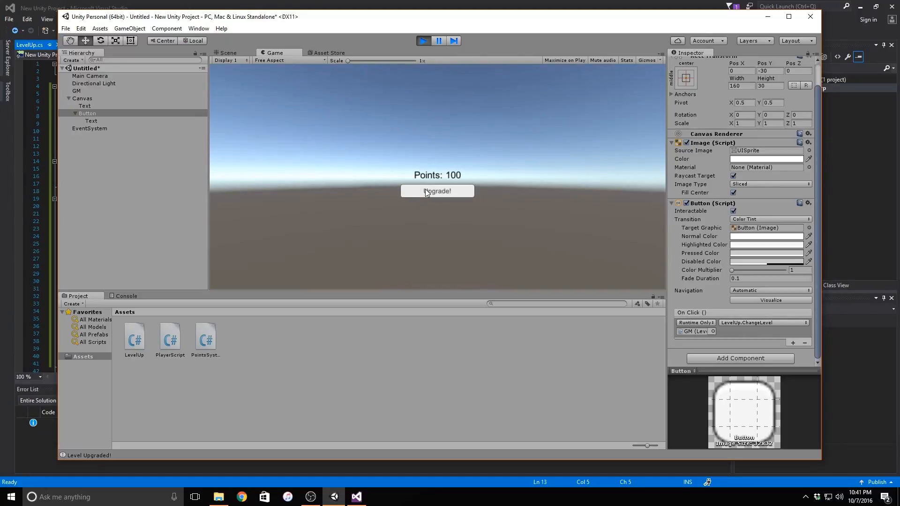
{"action": "left_click", "coordinate": [437, 191]}
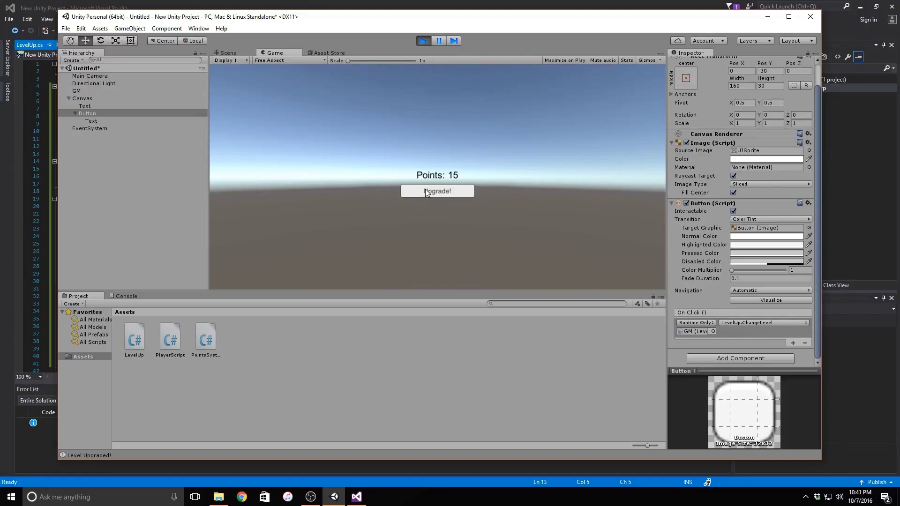
{"action": "left_click", "coordinate": [437, 191]}
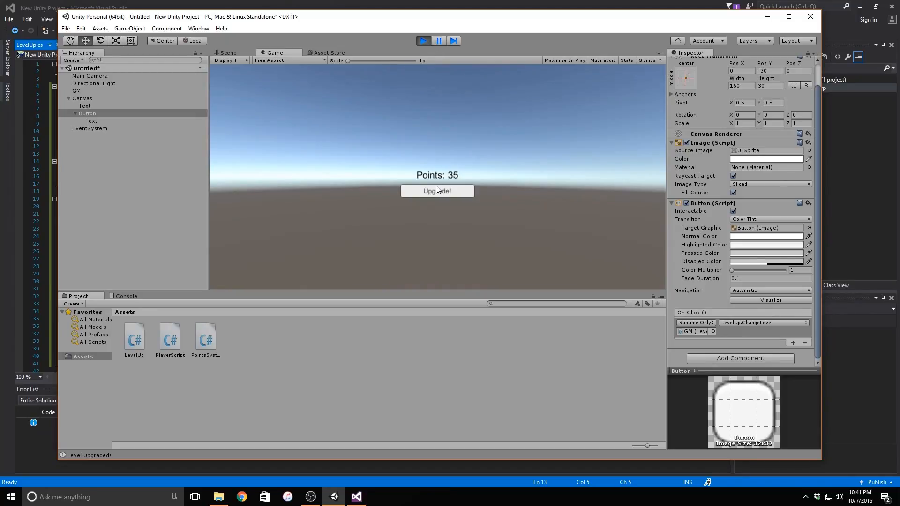
{"action": "left_click", "coordinate": [437, 191]}
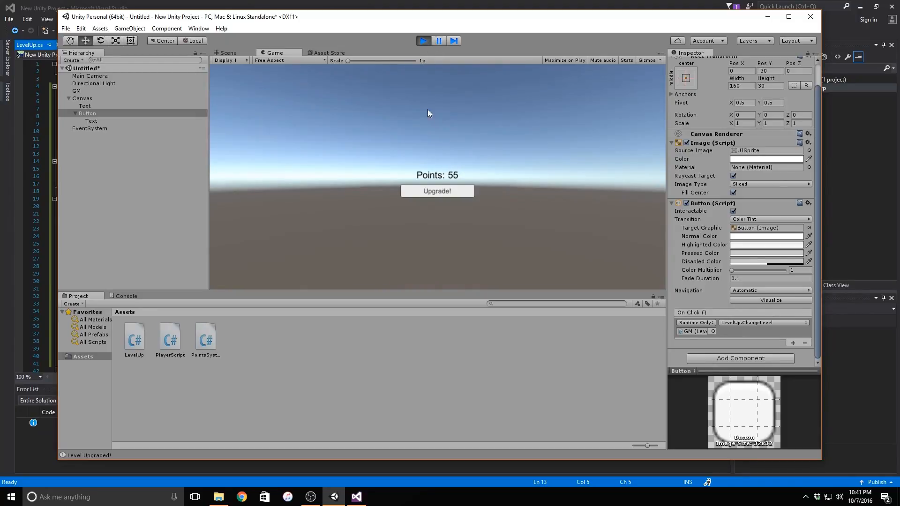
{"action": "left_click", "coordinate": [438, 191]}
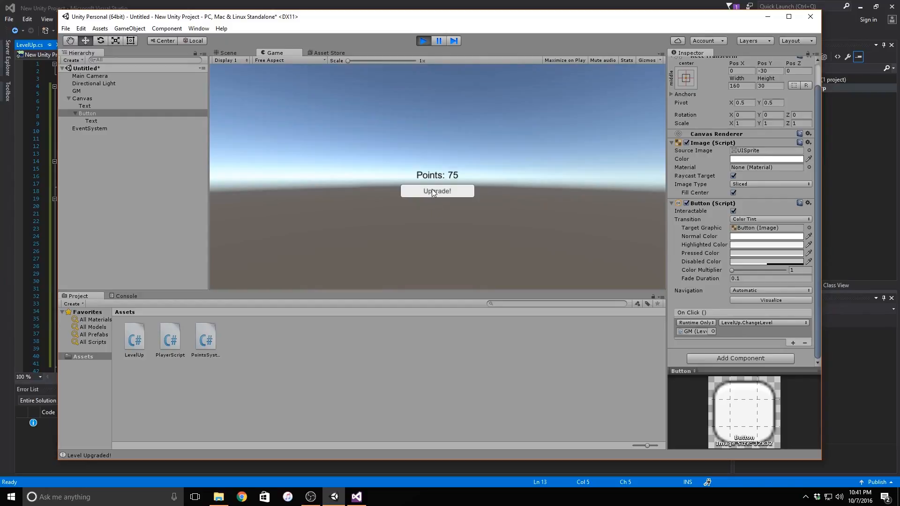
{"action": "left_click", "coordinate": [438, 190]}
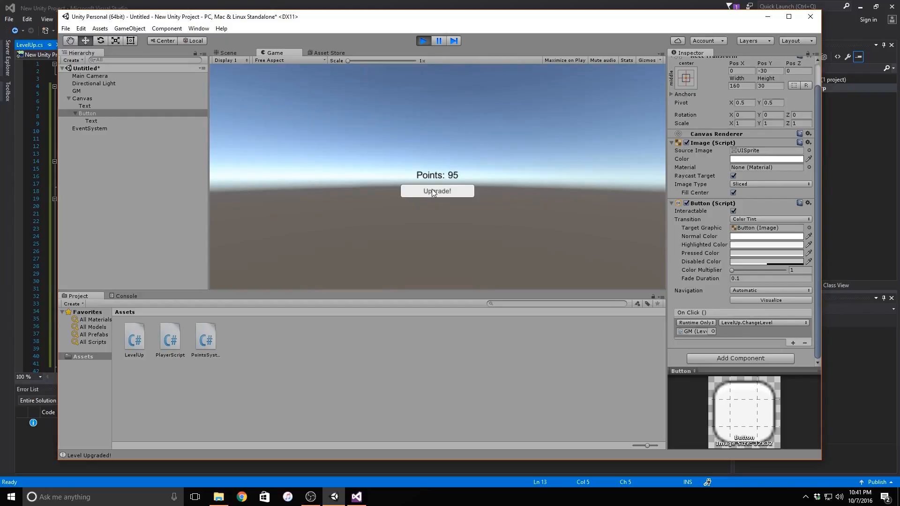
{"action": "left_click", "coordinate": [437, 191]}
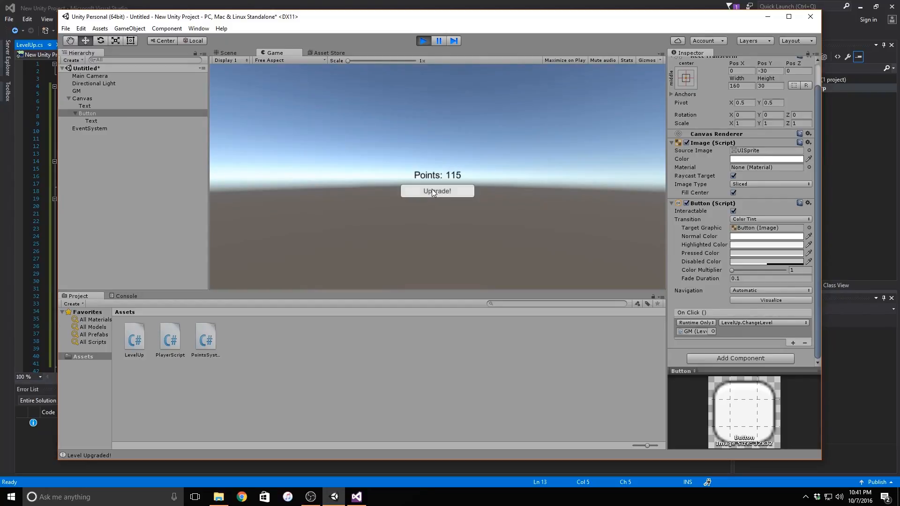
{"action": "left_click", "coordinate": [438, 191]}
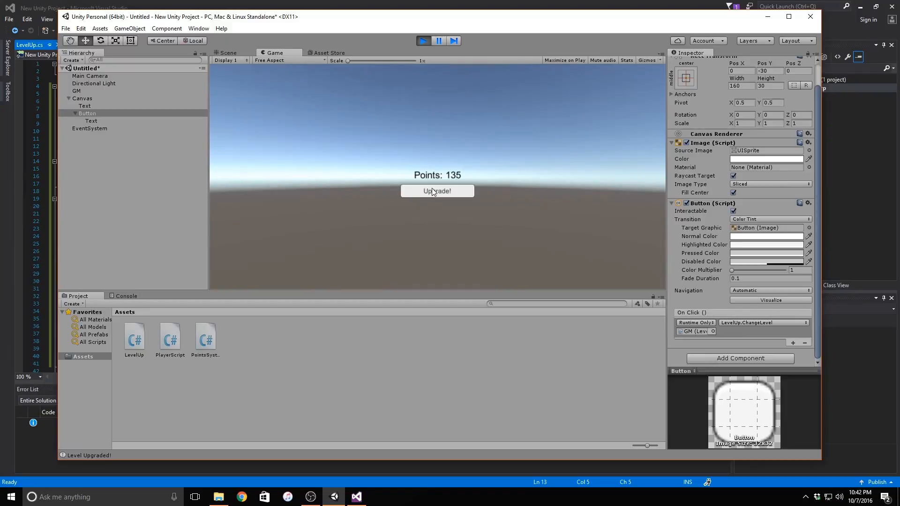
{"action": "left_click", "coordinate": [437, 191]}
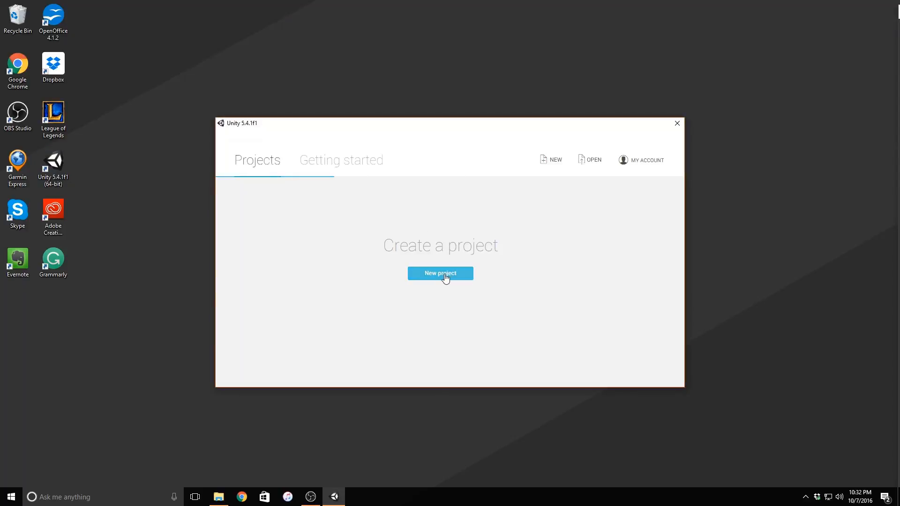
Step: Create a 3D project using the default name New Unity Project and location
{"action": "left_click", "coordinate": [440, 273]}
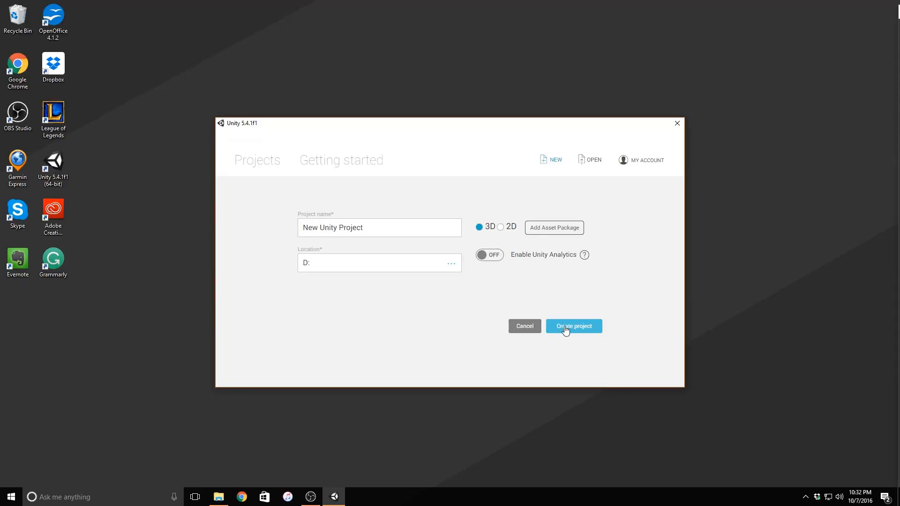
{"action": "left_click", "coordinate": [574, 326]}
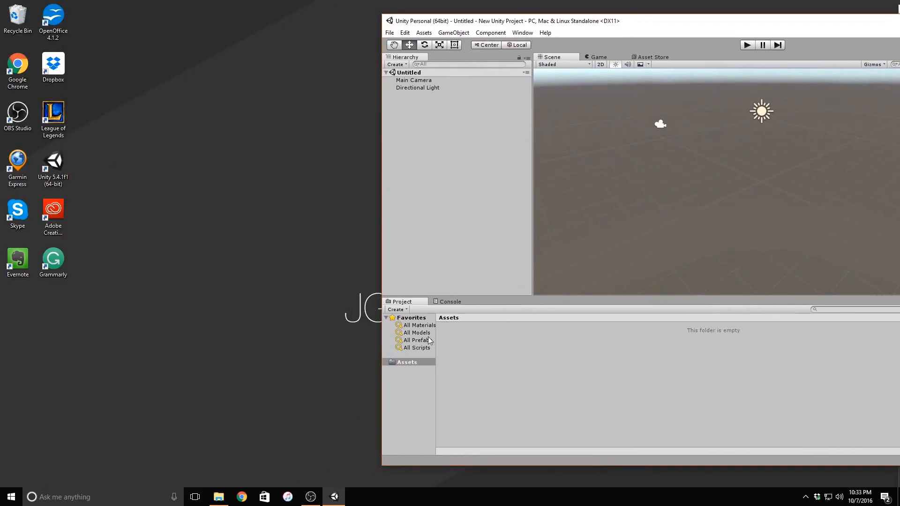
Step: Open File Explorer on Downloads with PlayerScript.cs and PointsSystem.cs
{"action": "left_click", "coordinate": [218, 497]}
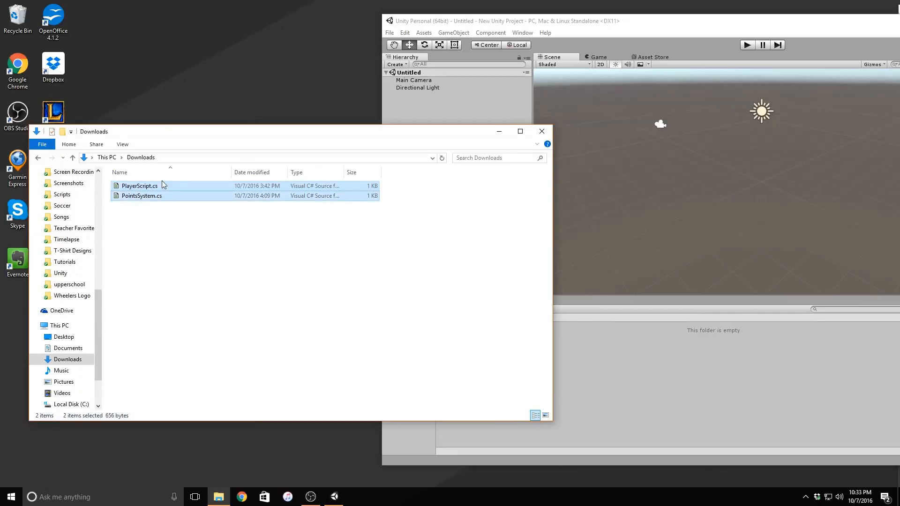
{"action": "mouse_move", "coordinate": [670, 391]}
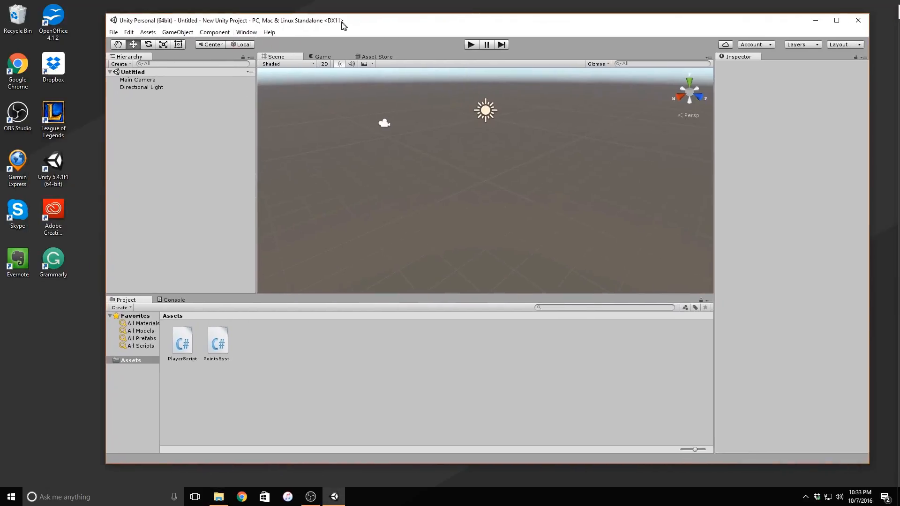
Step: Create an empty object named GM with both scripts and Points To Give 5
{"action": "left_click", "coordinate": [130, 28]}
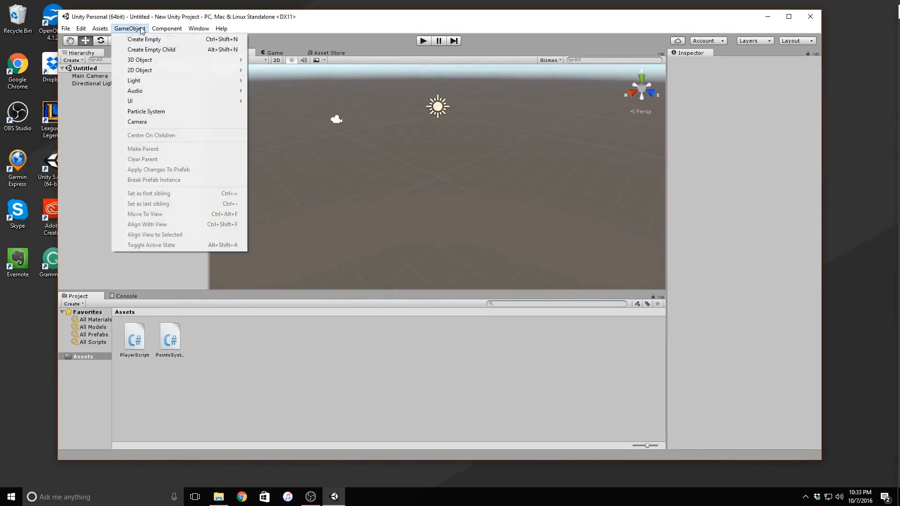
{"action": "mouse_move", "coordinate": [144, 40]}
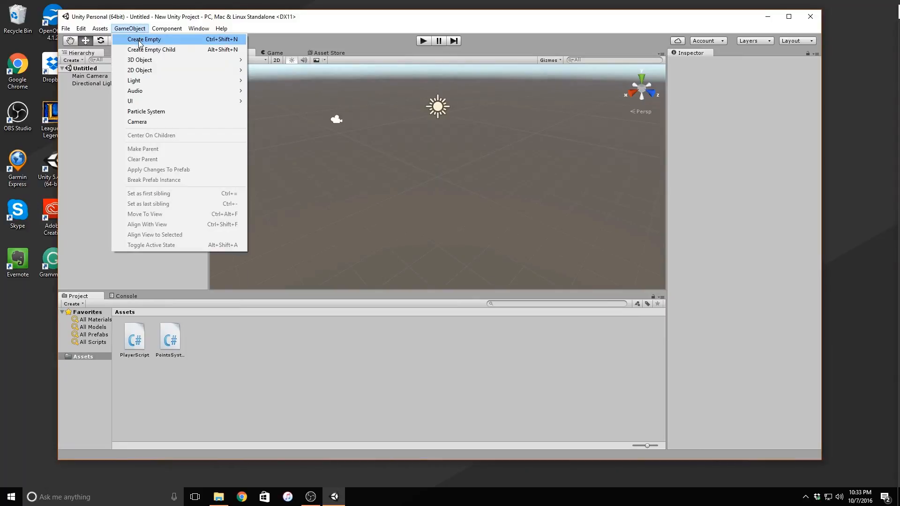
{"action": "left_click", "coordinate": [145, 40]}
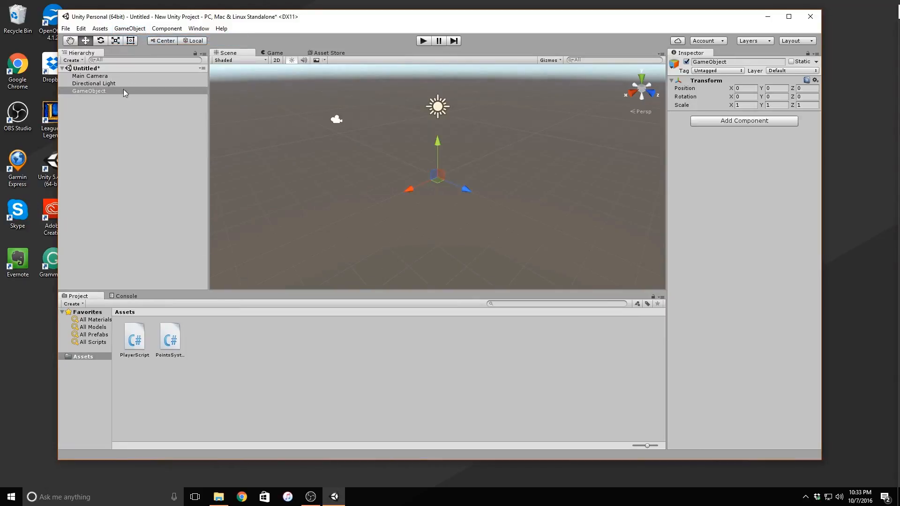
{"action": "double_click", "coordinate": [88, 91]}
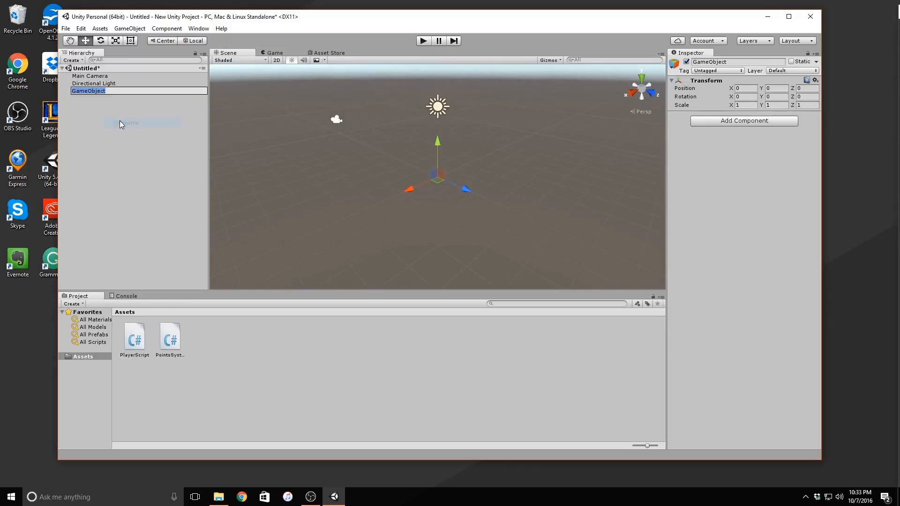
{"action": "type", "text": "GM"}
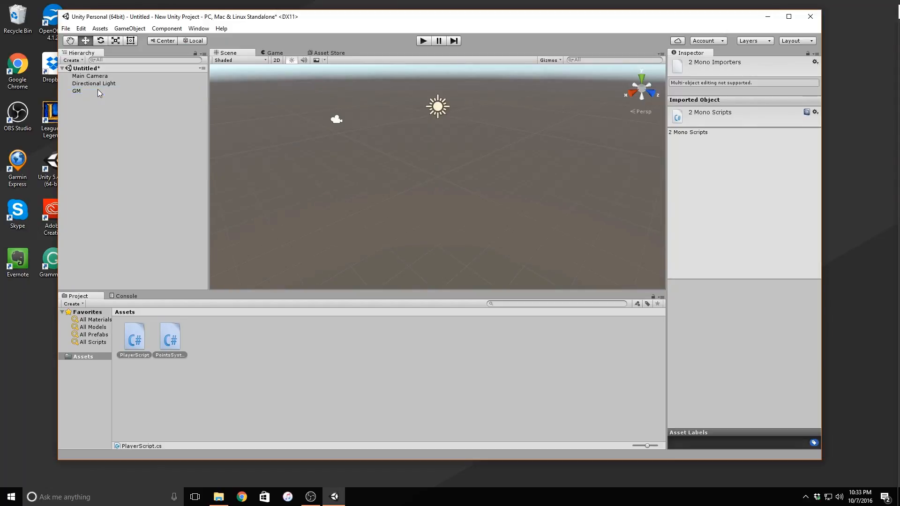
{"action": "left_click", "coordinate": [76, 91]}
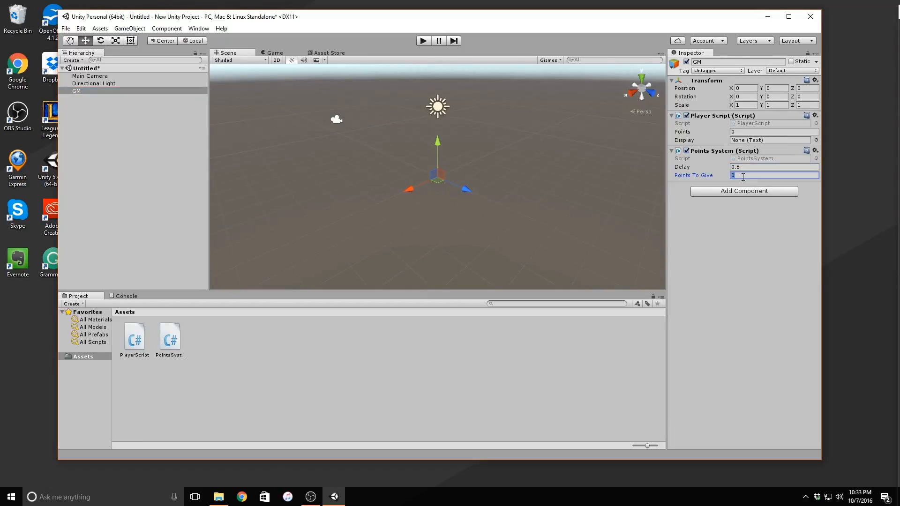
{"action": "type", "text": "5"}
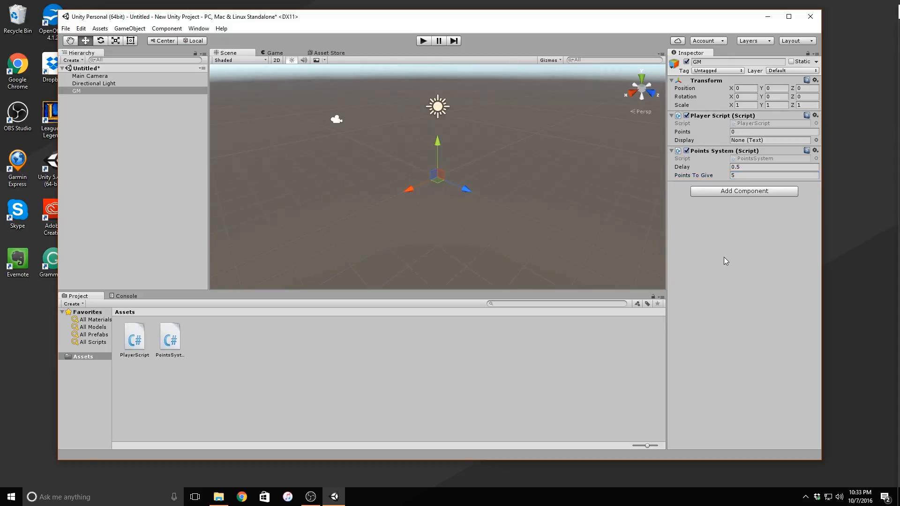
{"action": "mouse_move", "coordinate": [499, 330]}
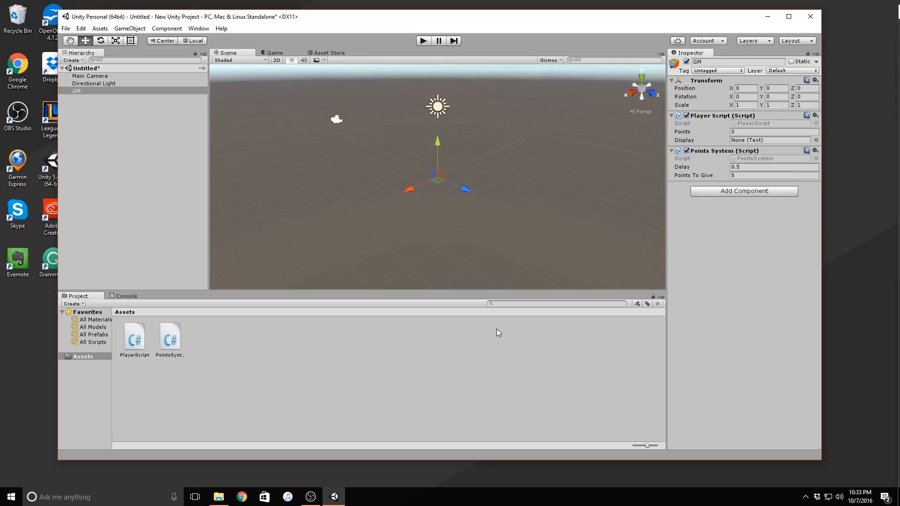
Step: Add a UI Text element and view the scene through the Game camera
{"action": "left_click", "coordinate": [129, 28]}
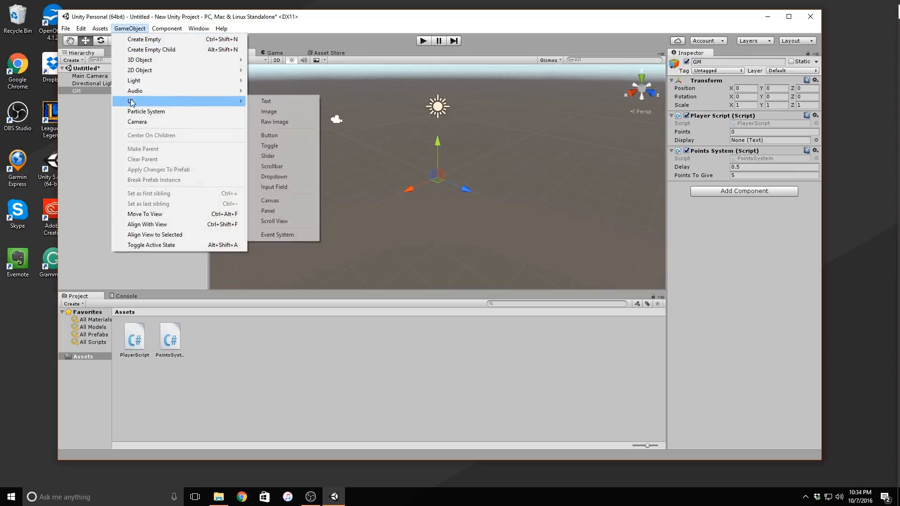
{"action": "mouse_move", "coordinate": [266, 101]}
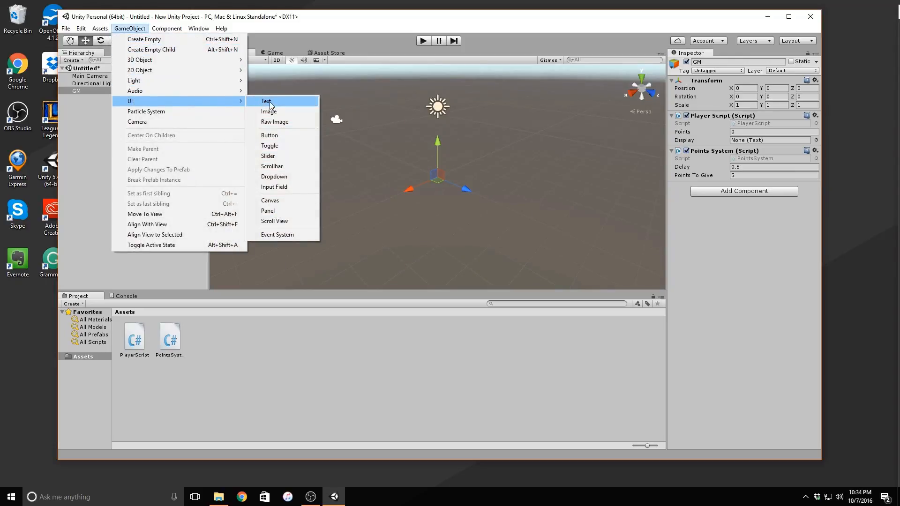
{"action": "left_click", "coordinate": [265, 101]}
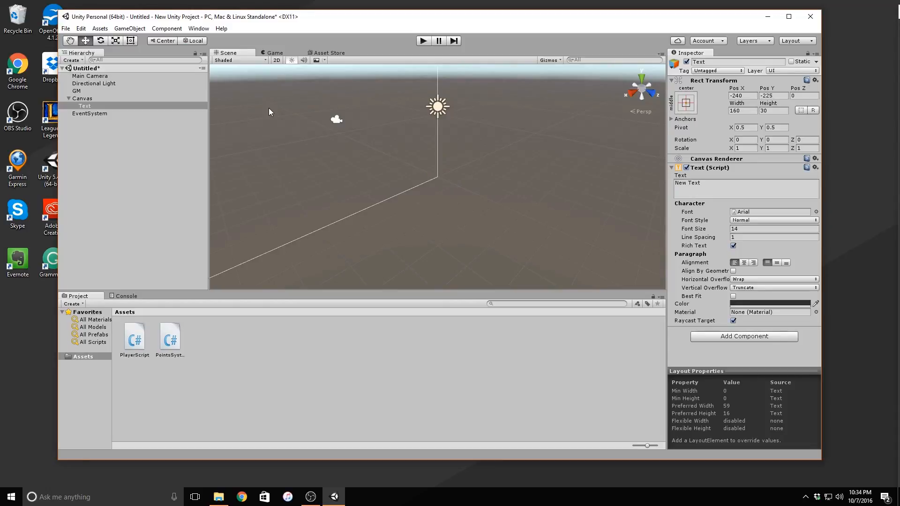
{"action": "left_click", "coordinate": [274, 53]}
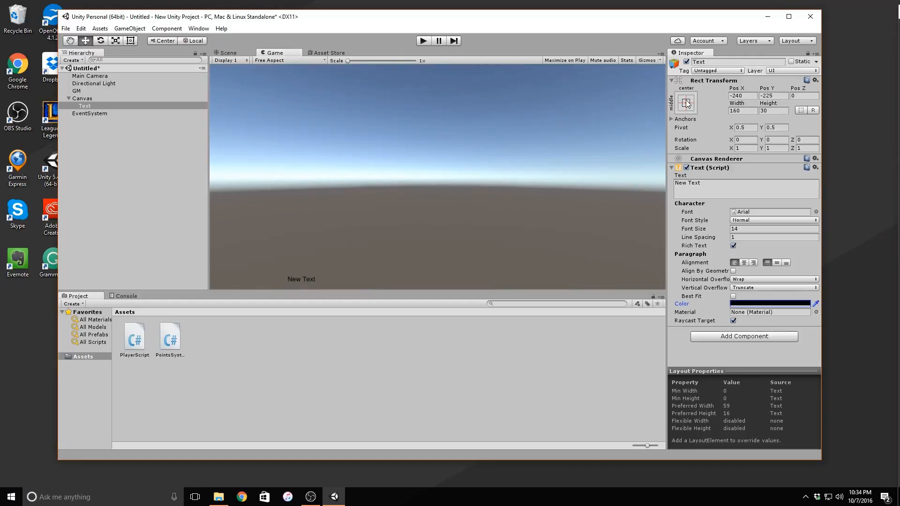
Step: Anchor the text middle-center with font size 20, then select GM
{"action": "left_click", "coordinate": [686, 102]}
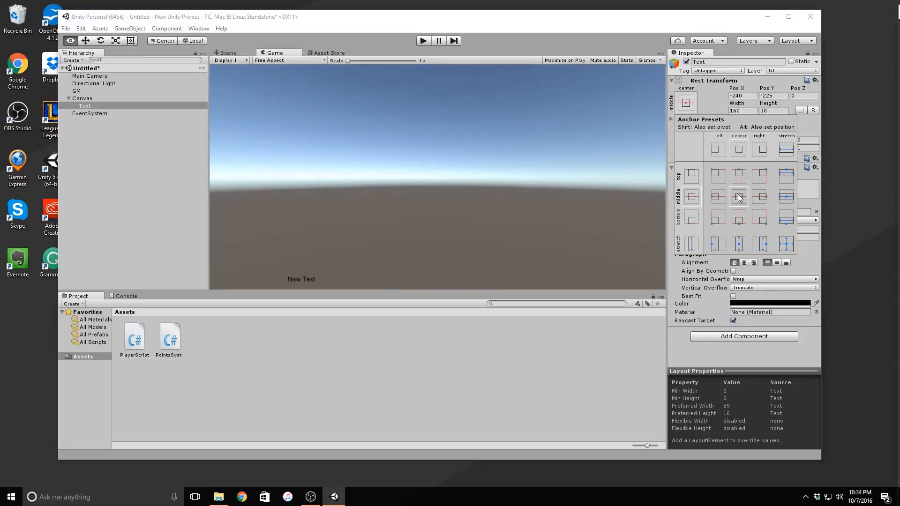
{"action": "left_click", "coordinate": [738, 196]}
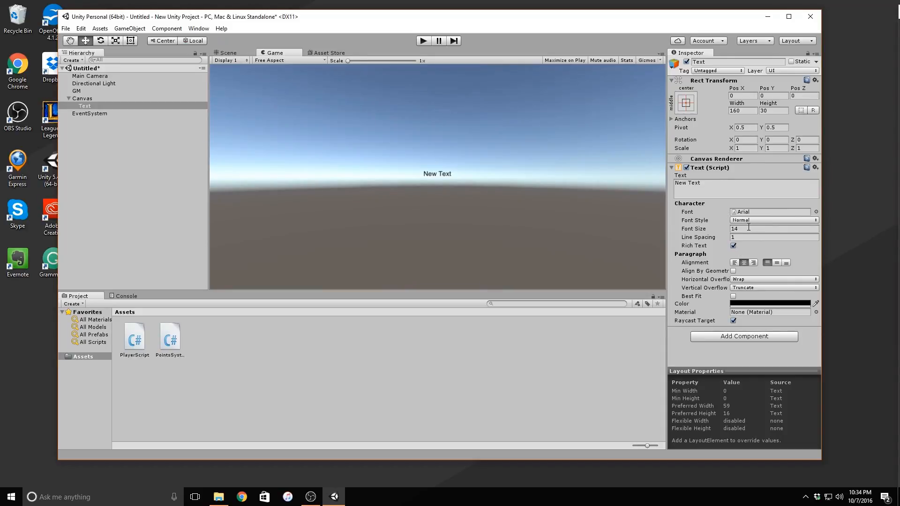
{"action": "type", "text": "20"}
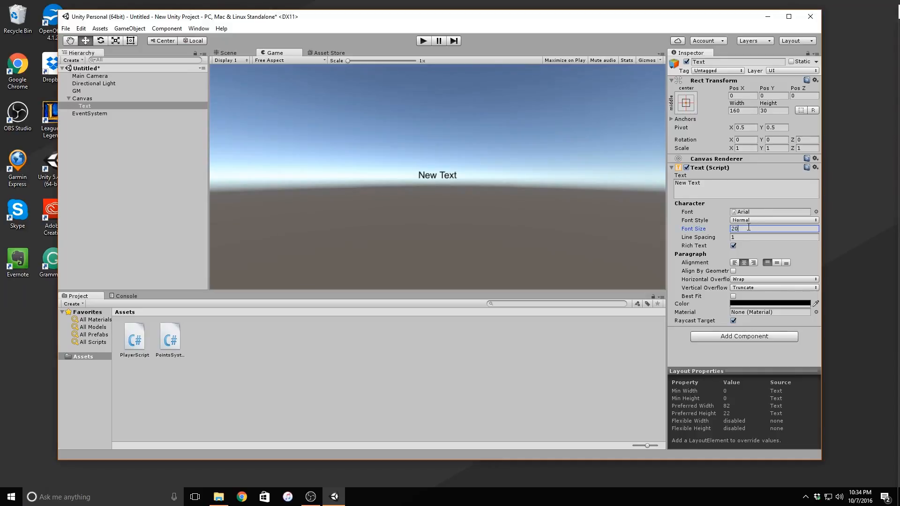
{"action": "key", "text": "BackSpace"}
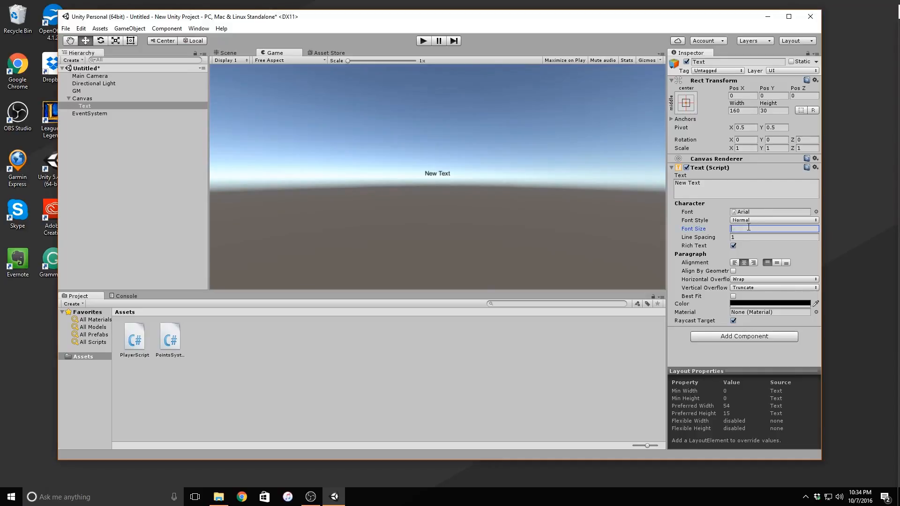
{"action": "type", "text": "30"}
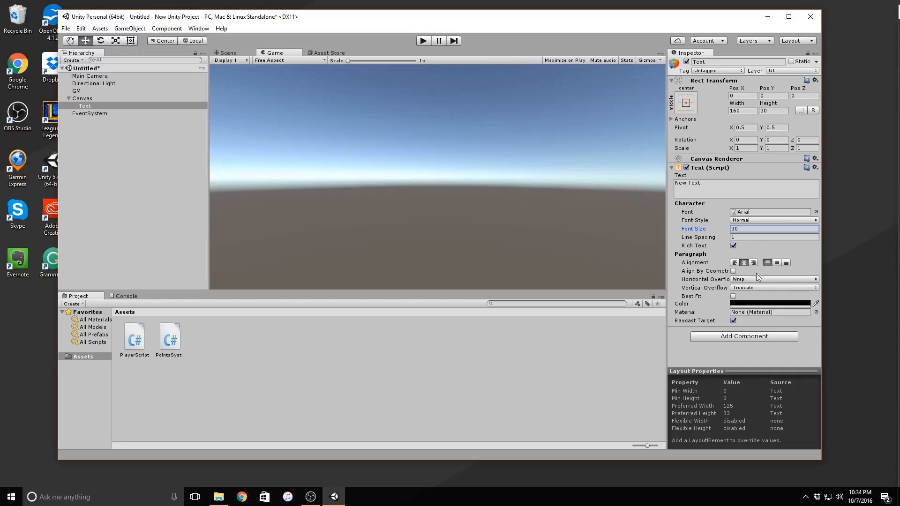
{"action": "type", "text": "20"}
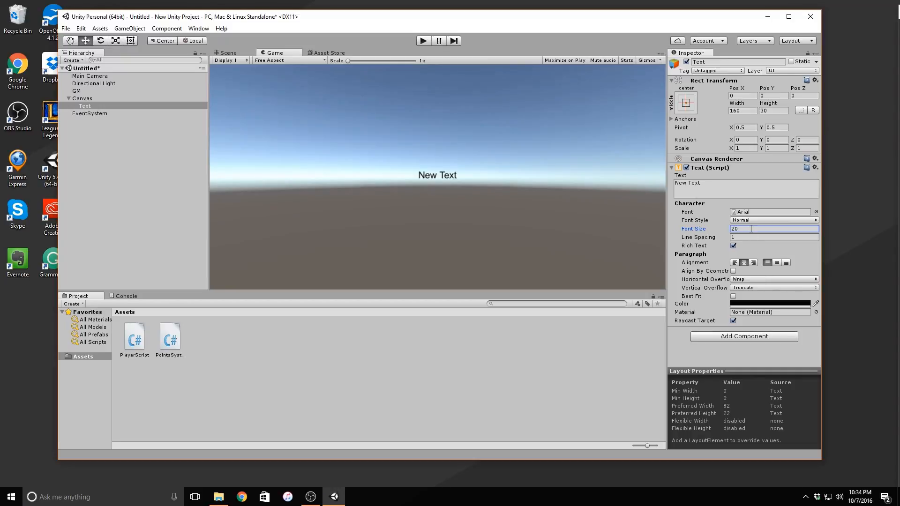
{"action": "mouse_move", "coordinate": [220, 73]}
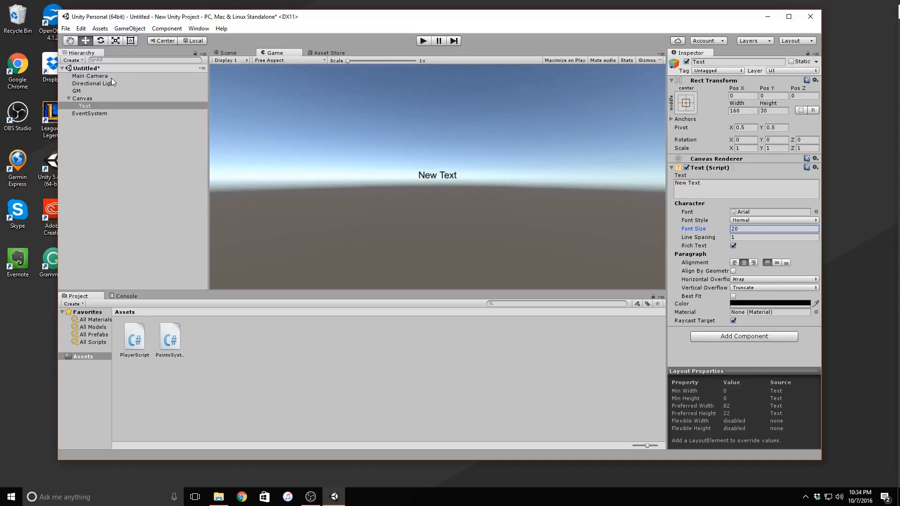
{"action": "left_click", "coordinate": [76, 91]}
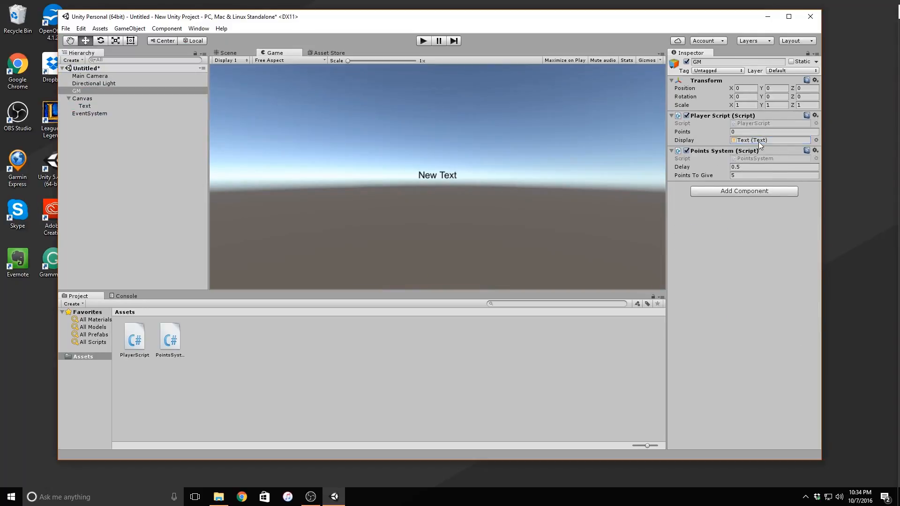
{"action": "mouse_move", "coordinate": [141, 29]}
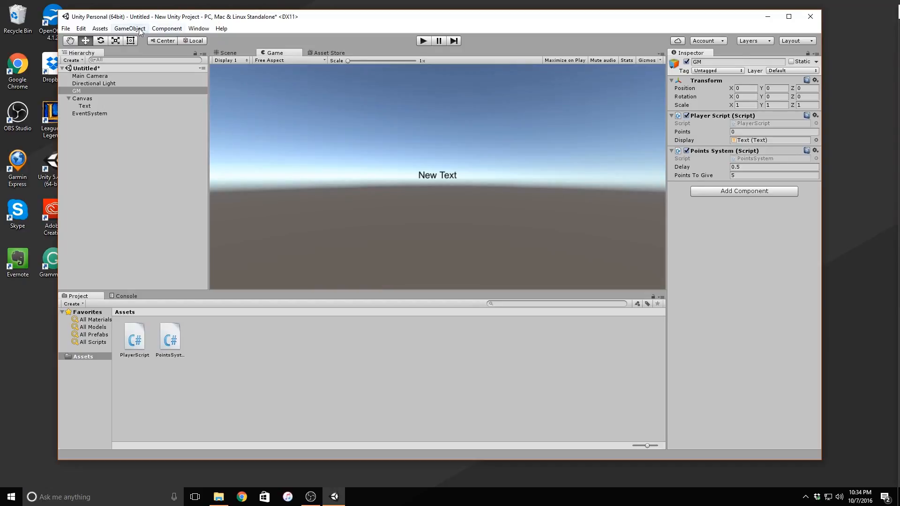
Step: Add a UI Button anchored middle-center at Pos Y -30
{"action": "left_click", "coordinate": [129, 28]}
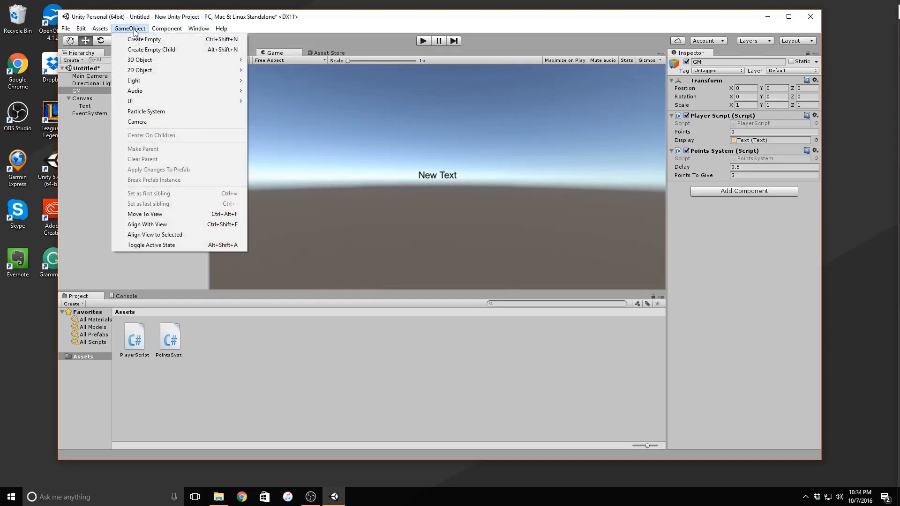
{"action": "mouse_move", "coordinate": [130, 101]}
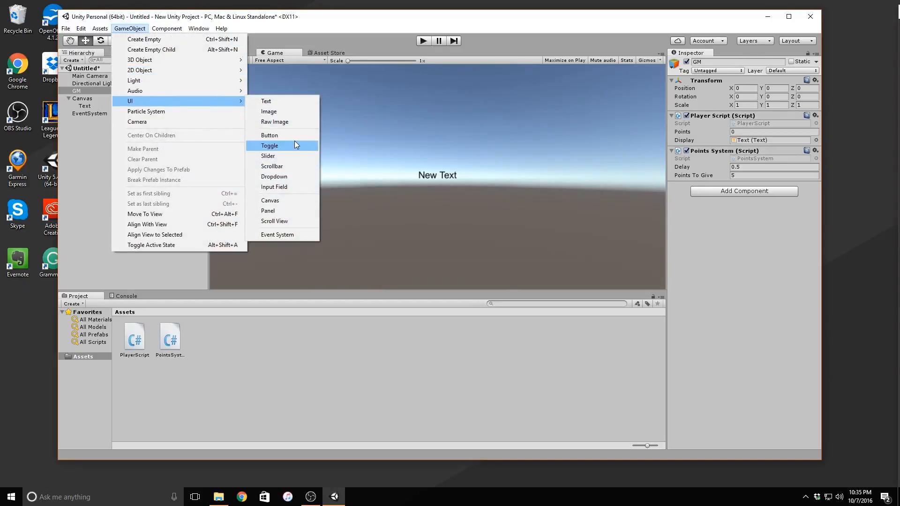
{"action": "left_click", "coordinate": [269, 135]}
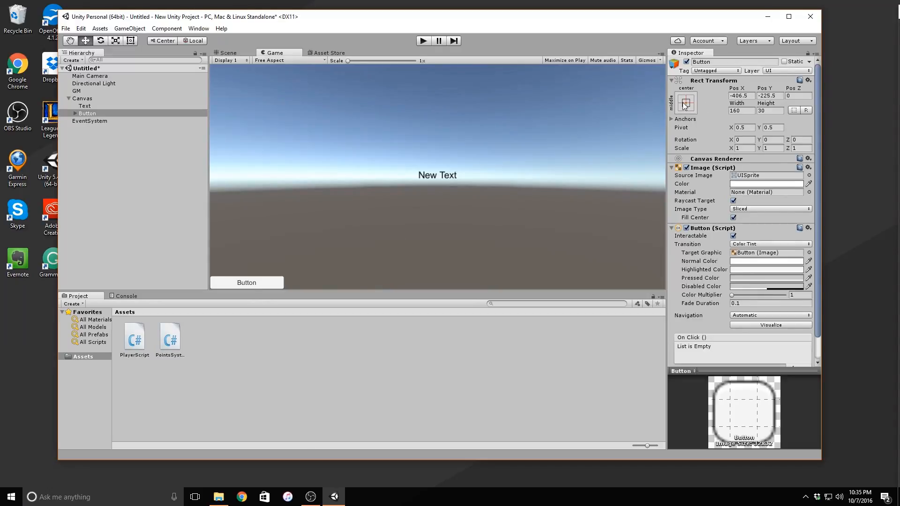
{"action": "left_click", "coordinate": [684, 103]}
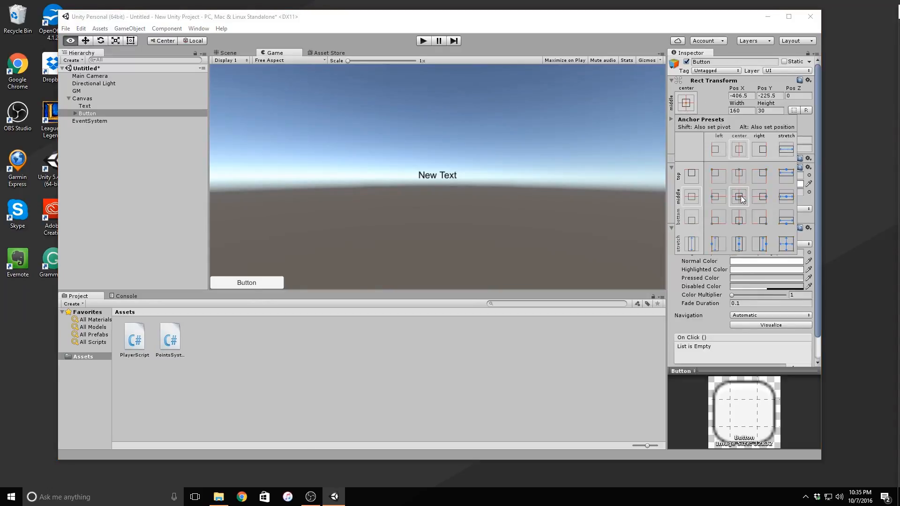
{"action": "left_click", "coordinate": [739, 196]}
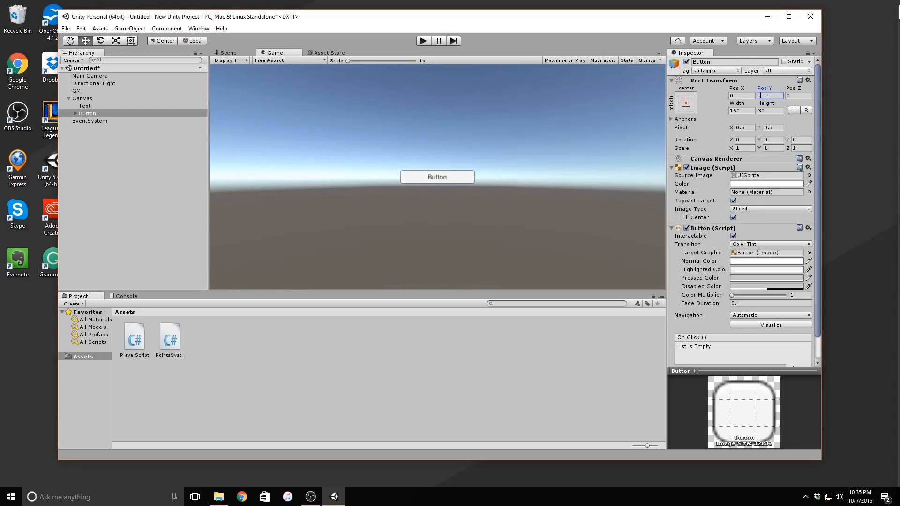
{"action": "type", "text": "-30"}
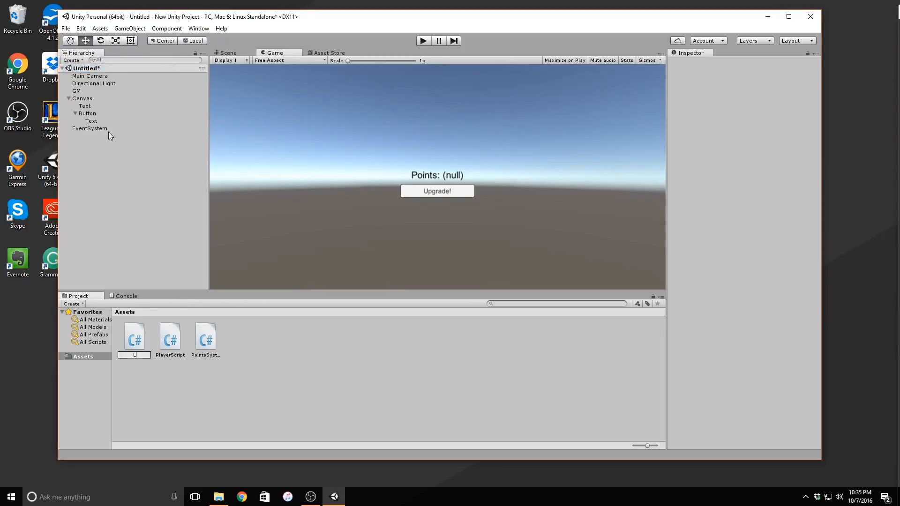
Step: Name the new C# script asset LevelUp
{"action": "type", "text": "LevelUp"}
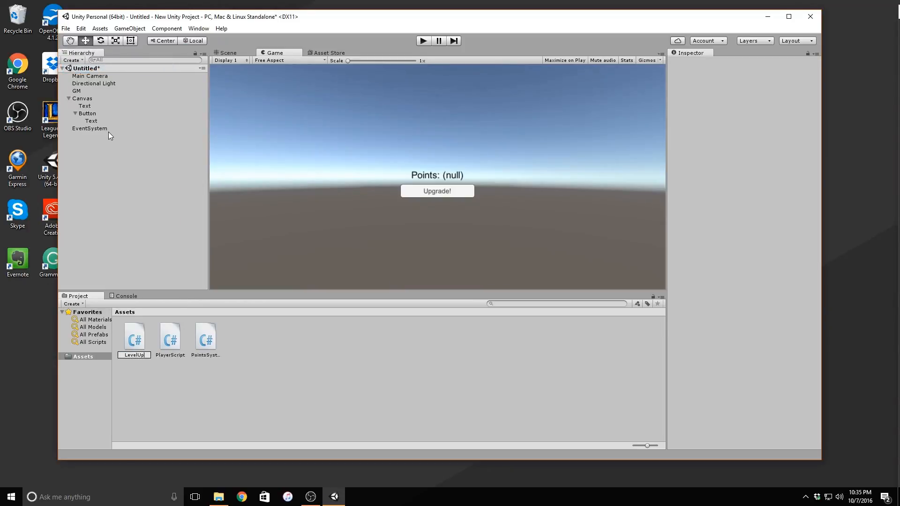
{"action": "left_click", "coordinate": [134, 338]}
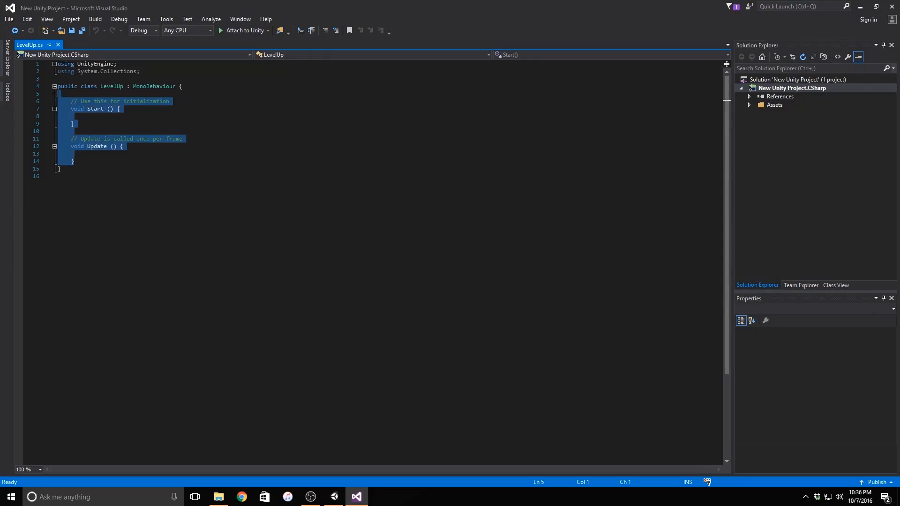
Step: Delete the template methods and declare a private PlayerScript script field
{"action": "key", "text": "Delete"}
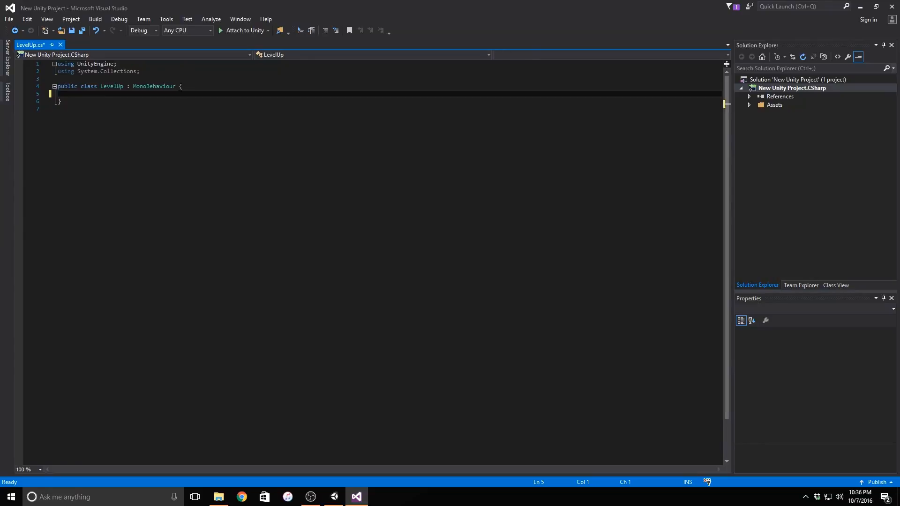
{"action": "key", "text": "Enter"}
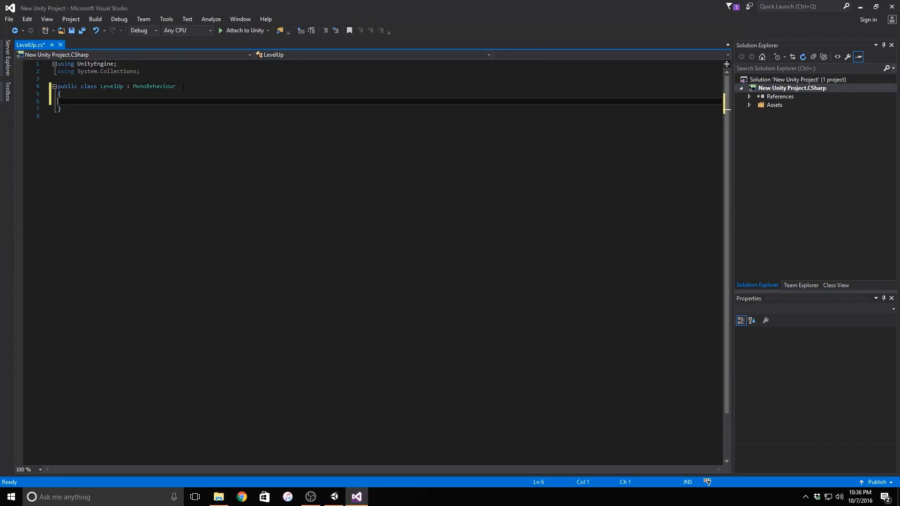
{"action": "key", "text": "Tab"}
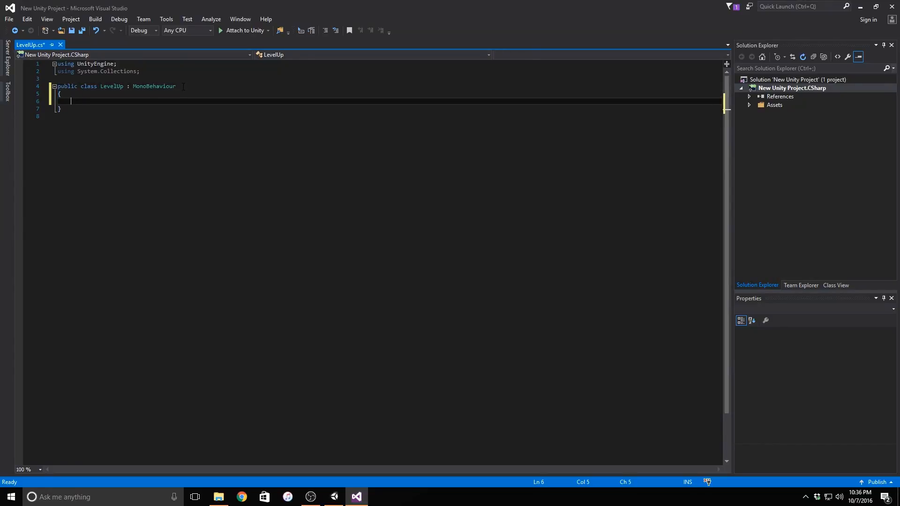
{"action": "type", "text": "private P"}
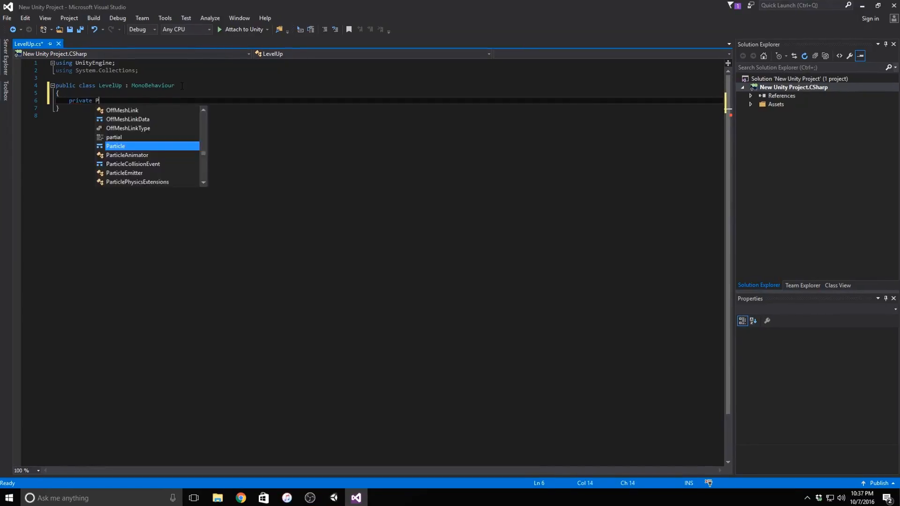
{"action": "type", "text": "layerScript script;"}
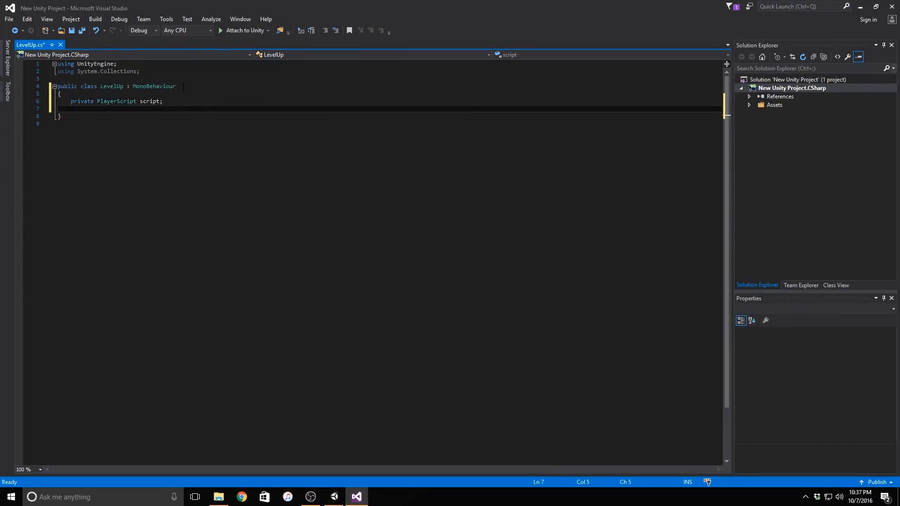
Step: Add a Start method assigning script = gameObject.GetComponent<PlayerScript>()
{"action": "type", "text": "void Starrt("}
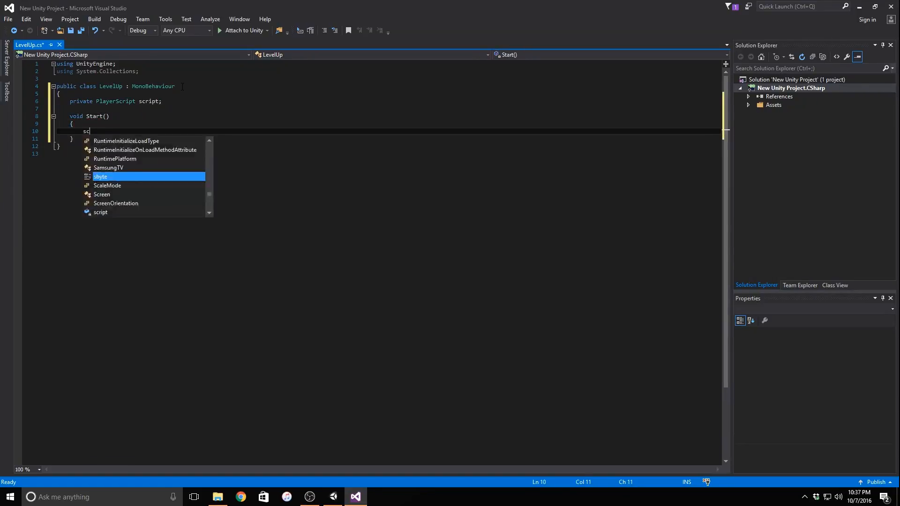
{"action": "type", "text": "cript = gameObject.GetComponent<>"}
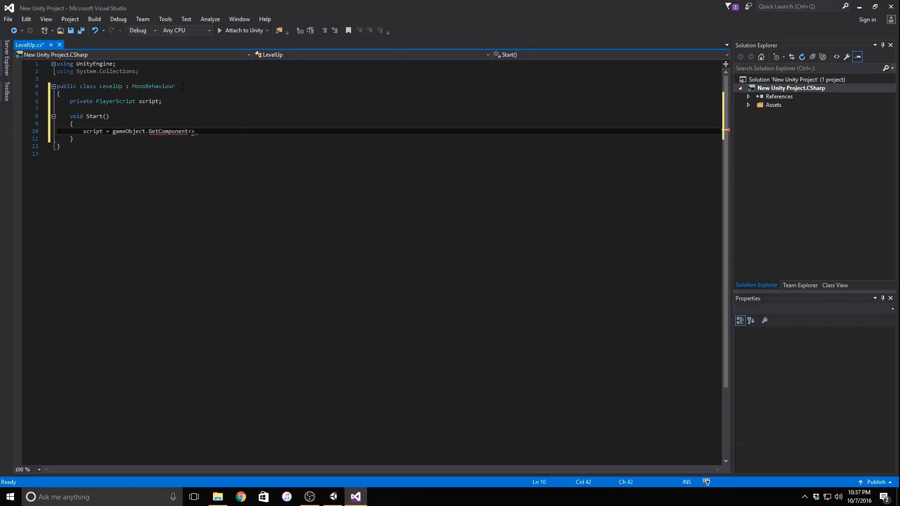
{"action": "type", "text": "PlayerScript>();"}
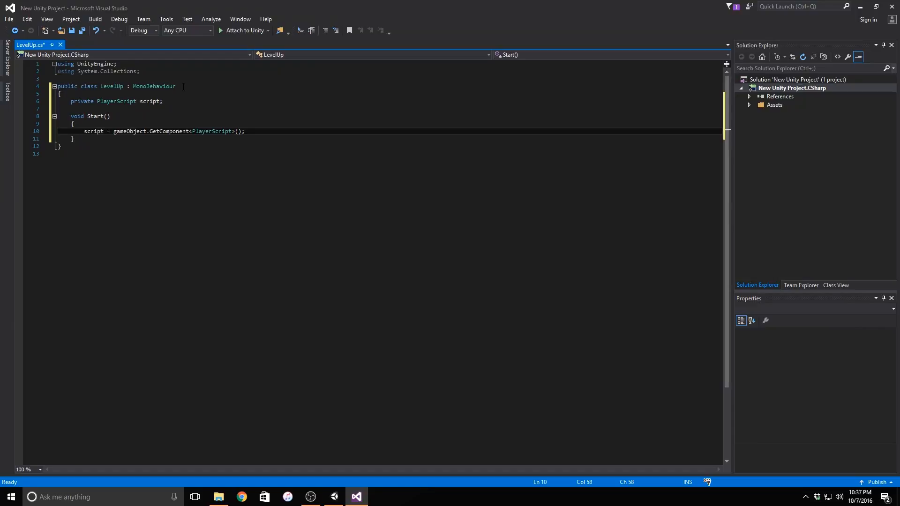
{"action": "type", "text": "public int levelReq1;"}
{"action": "type", "text": "void ChangeLevel("}
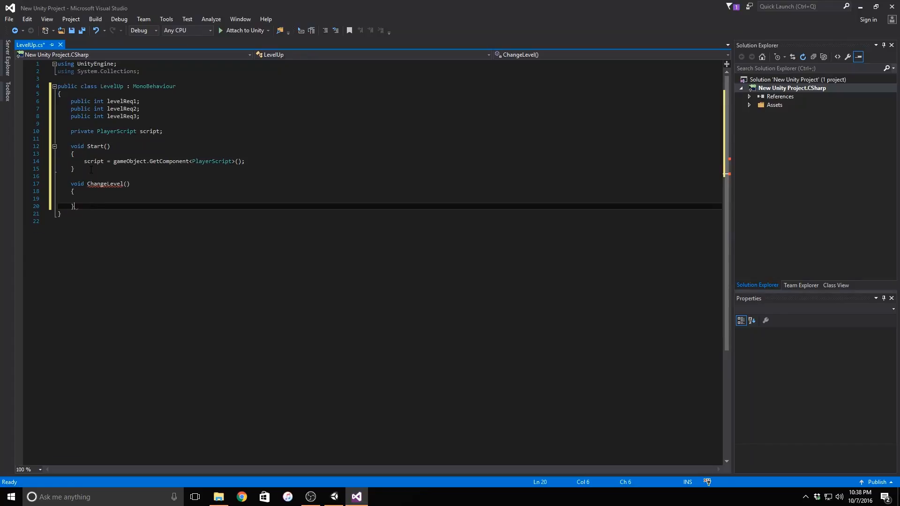
Step: Write public void ChangeLevel() with an if checking script.points >= levelReq1
{"action": "type", "text": "public void ChangeLevel()"}
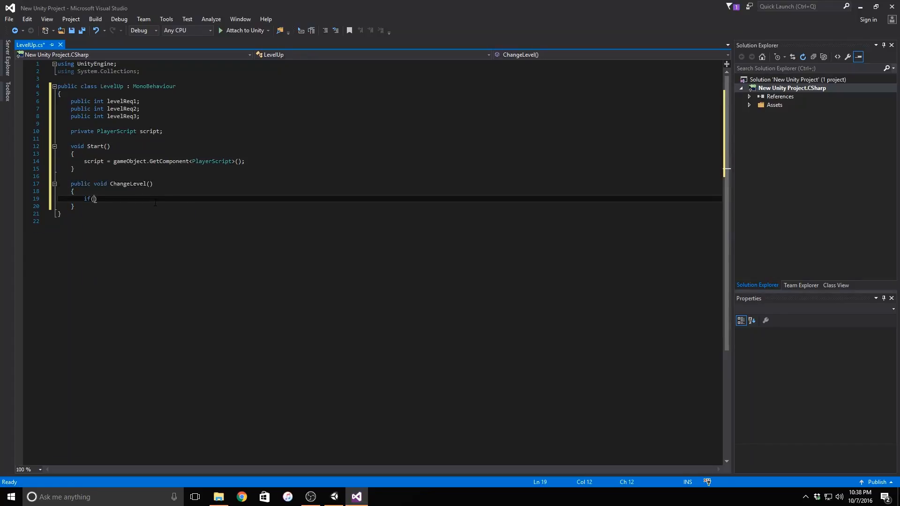
{"action": "type", "text": "script.points >="}
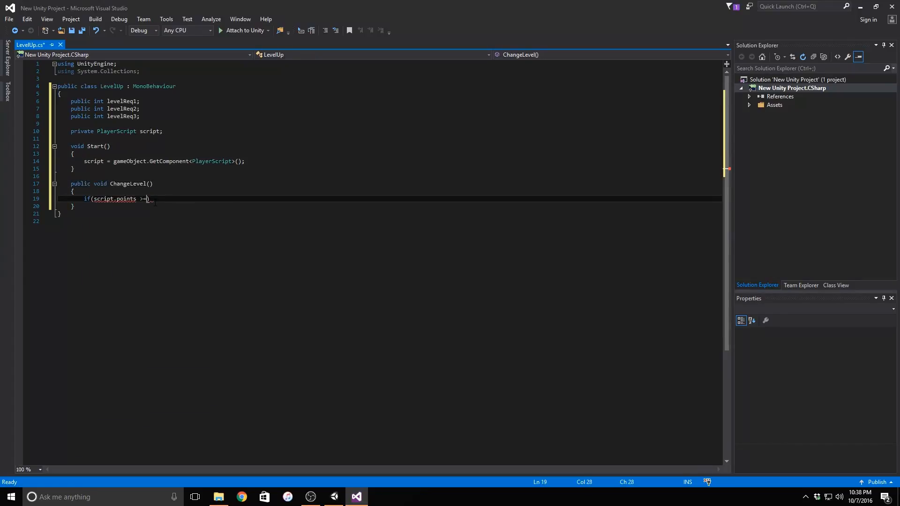
{"action": "type", "text": "lcvelReq1)"}
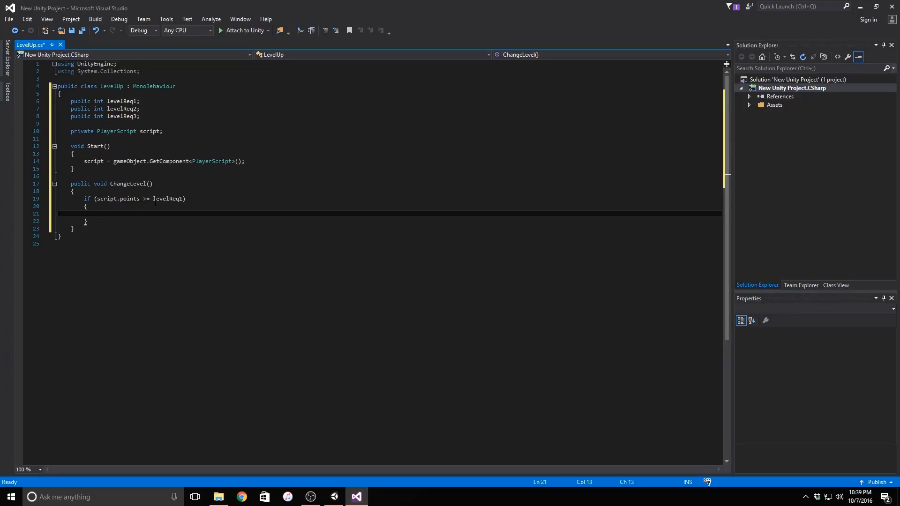
Step: Log 'Level Upgraded!' and subtract the level requirement from script.points
{"action": "type", "text": "Debug.Log(\"\")"}
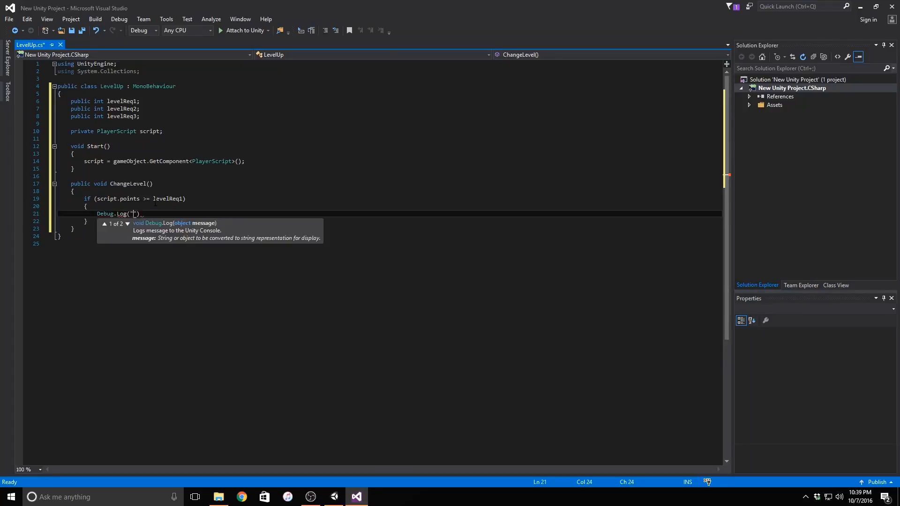
{"action": "type", "text": "Level Upgraded!"}
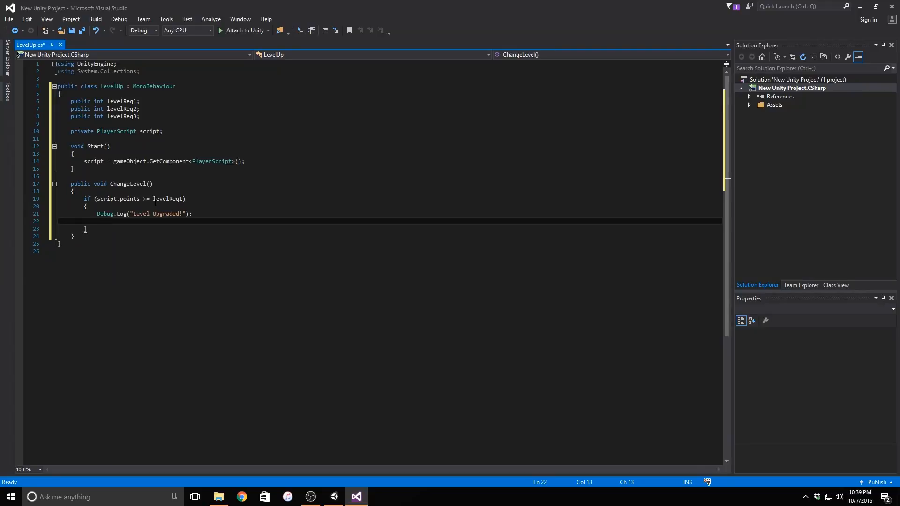
{"action": "type", "text": "script.points -= levelReq1;"}
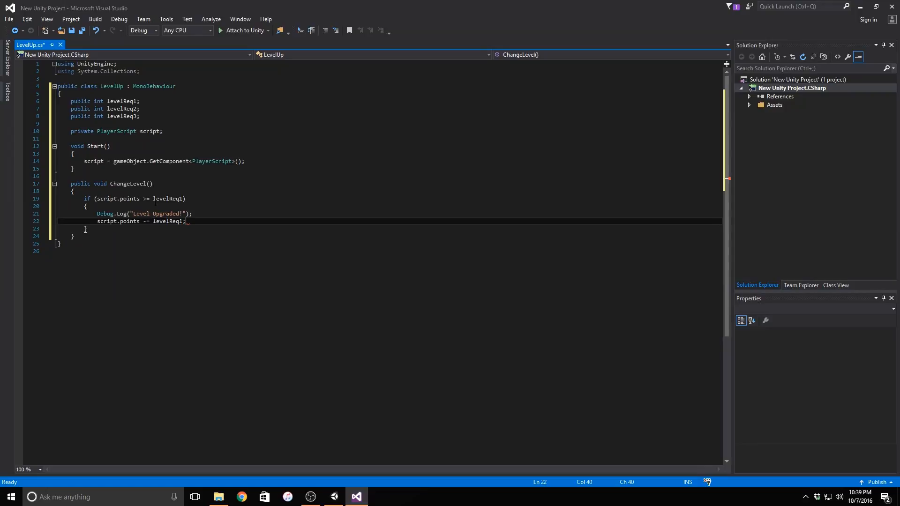
Step: Add a private int i = 0 counter and increment it with i++
{"action": "type", "text": "private int i"}
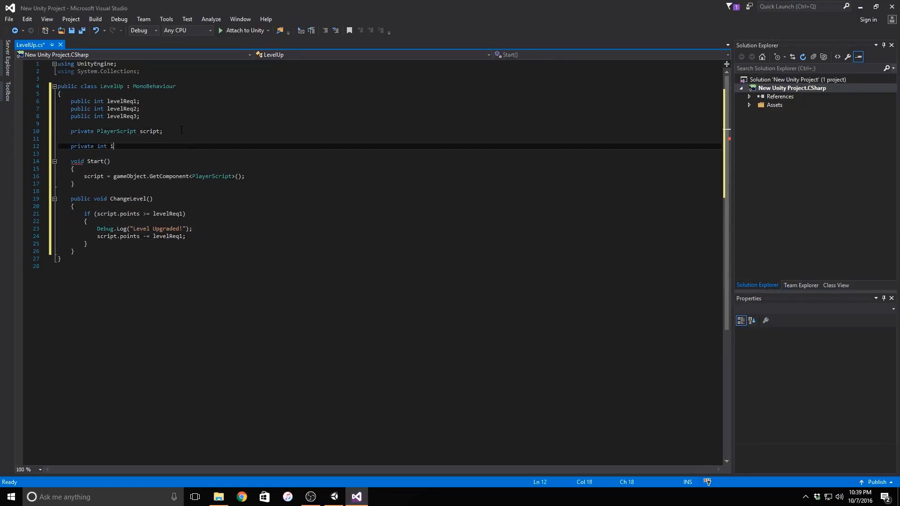
{"action": "type", "text": "= 0;"}
{"action": "left_click", "coordinate": [151, 214]}
{"action": "type", "text": " && i == 0"}
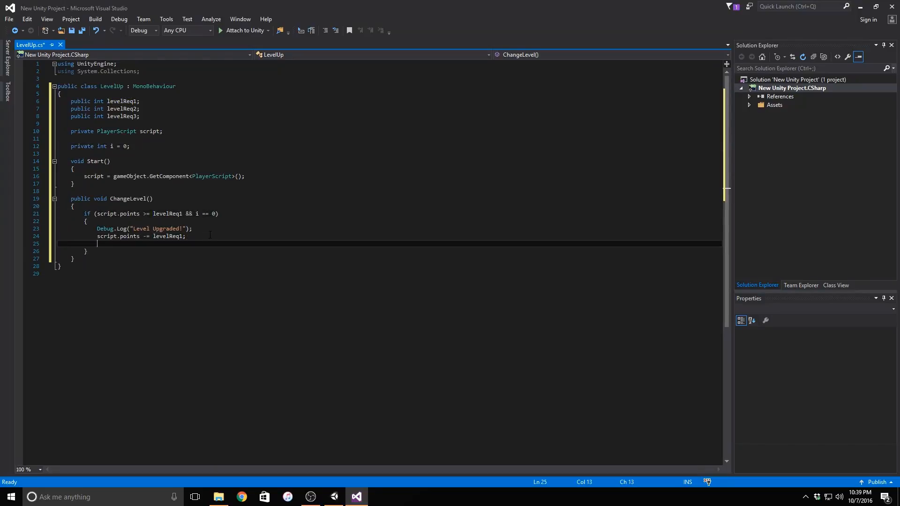
{"action": "type", "text": "i++;"}
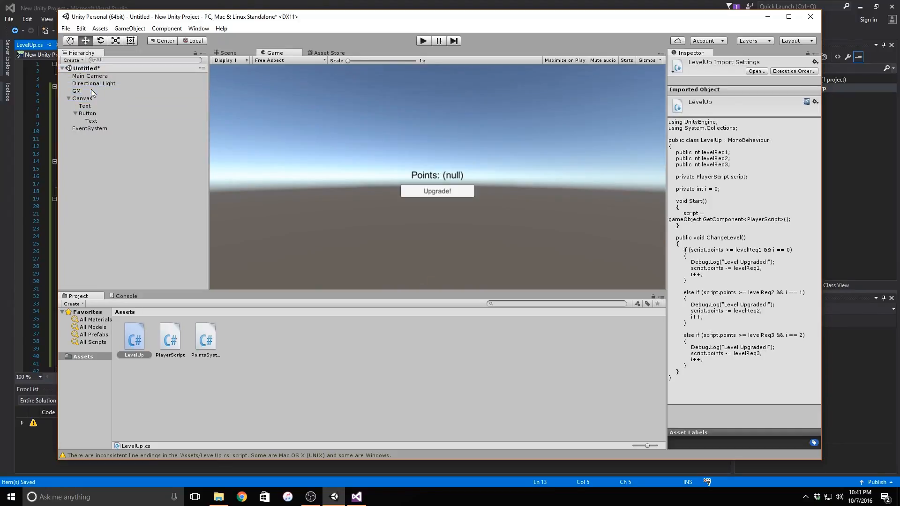
Step: Give GM's Level Up component requirements of 50, 100 and 150 for Levels 1–3
{"action": "left_click", "coordinate": [76, 91]}
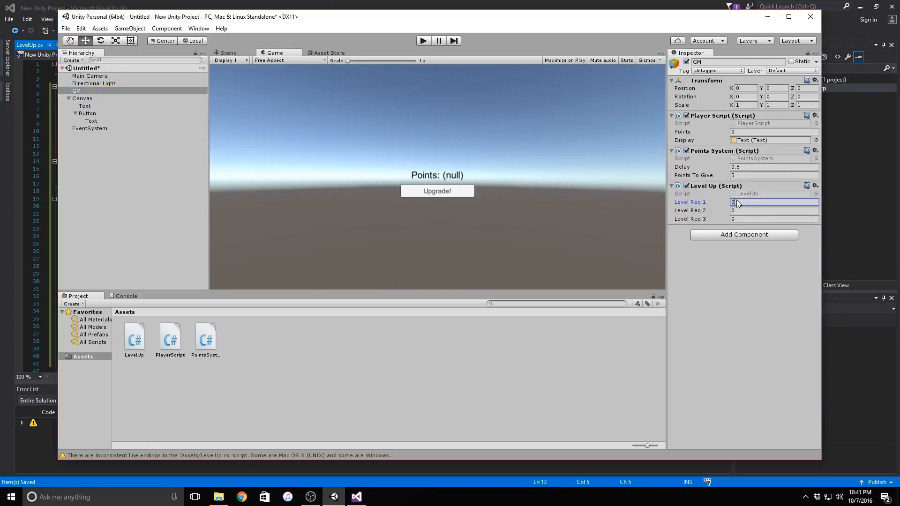
{"action": "type", "text": "50"}
{"action": "left_click", "coordinate": [774, 219]}
{"action": "type", "text": "150"}
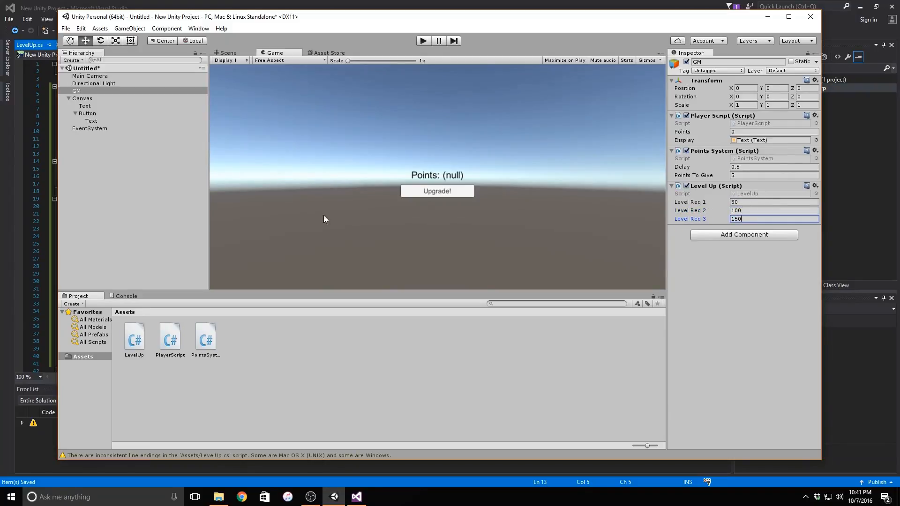
{"action": "left_click", "coordinate": [87, 114]}
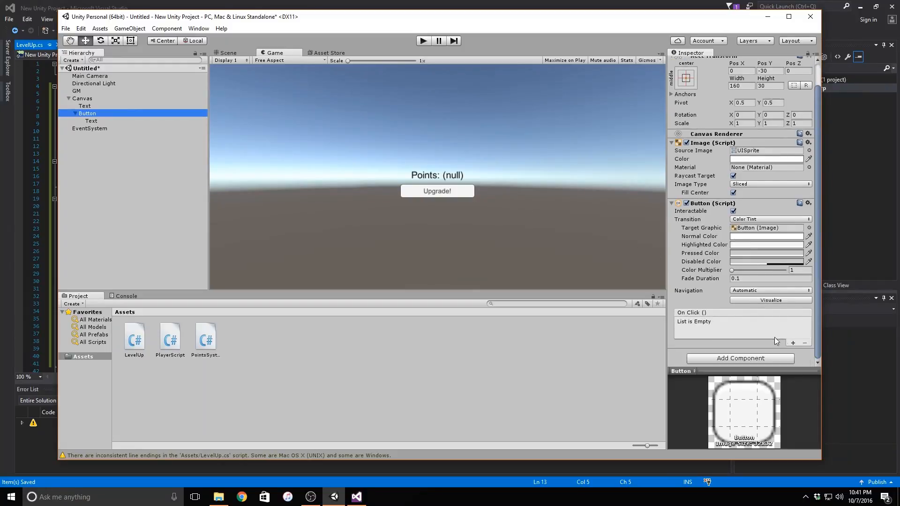
Step: Add an On Click entry to Upgrade! that targets GM and calls LevelUp.ChangeLevel
{"action": "left_click", "coordinate": [793, 342]}
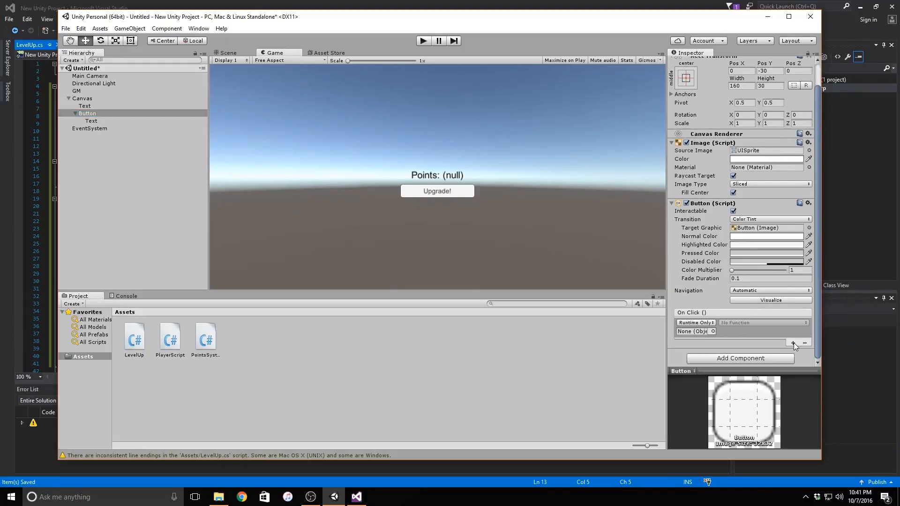
{"action": "left_click", "coordinate": [713, 332]}
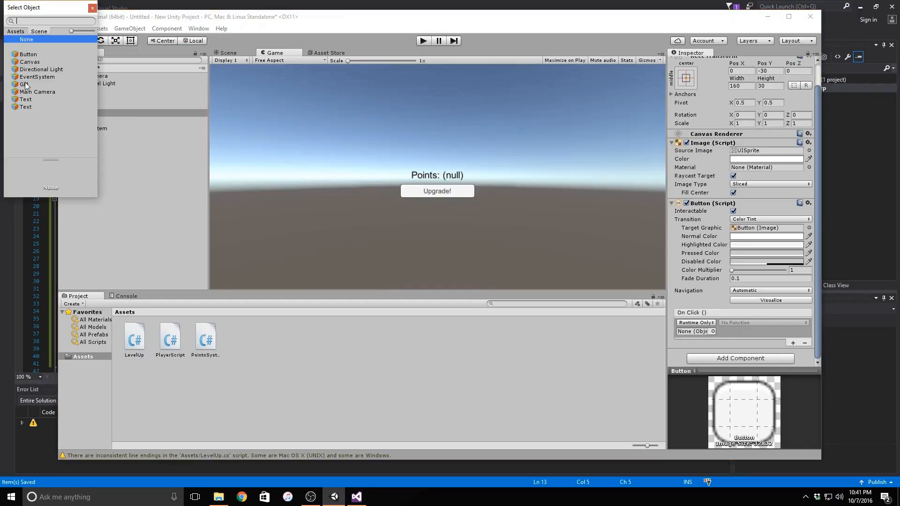
{"action": "left_click", "coordinate": [22, 84]}
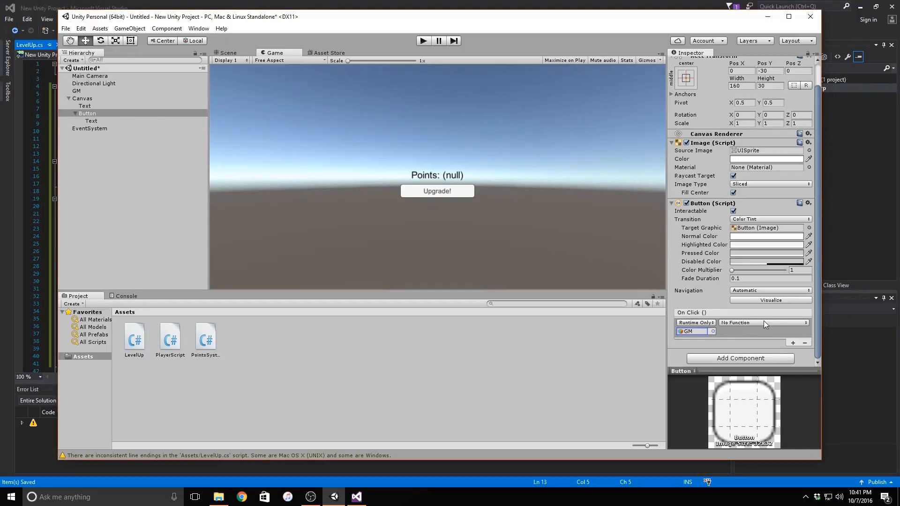
{"action": "left_click", "coordinate": [763, 322]}
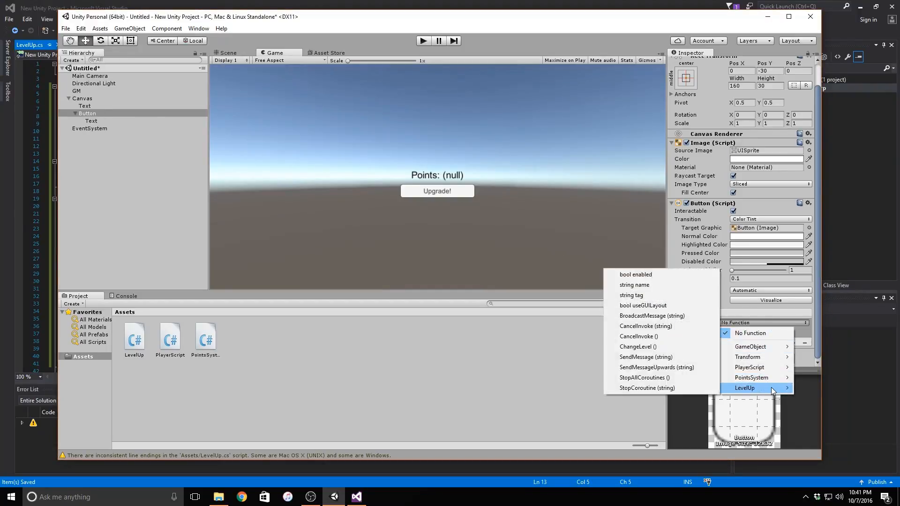
{"action": "left_click", "coordinate": [638, 347]}
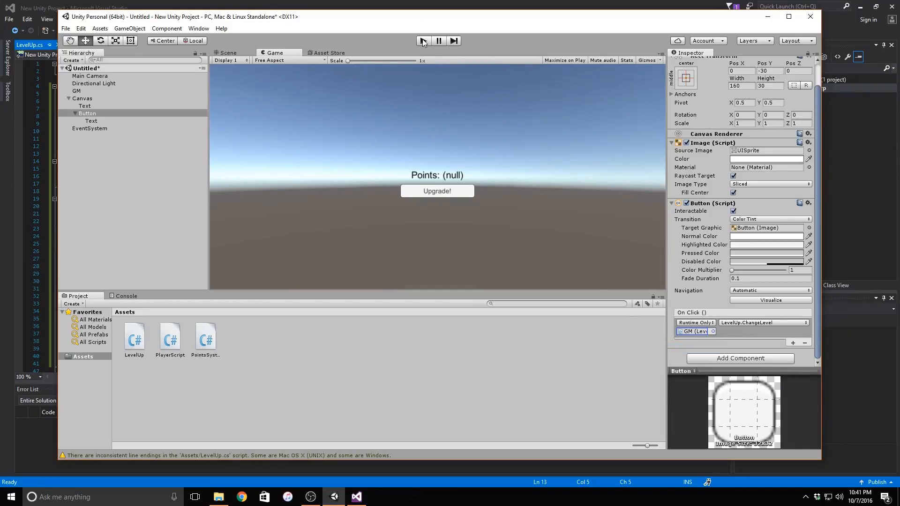
Step: Enter Play mode and click Upgrade! until points pass 50 for the first upgrade
{"action": "left_click", "coordinate": [424, 40]}
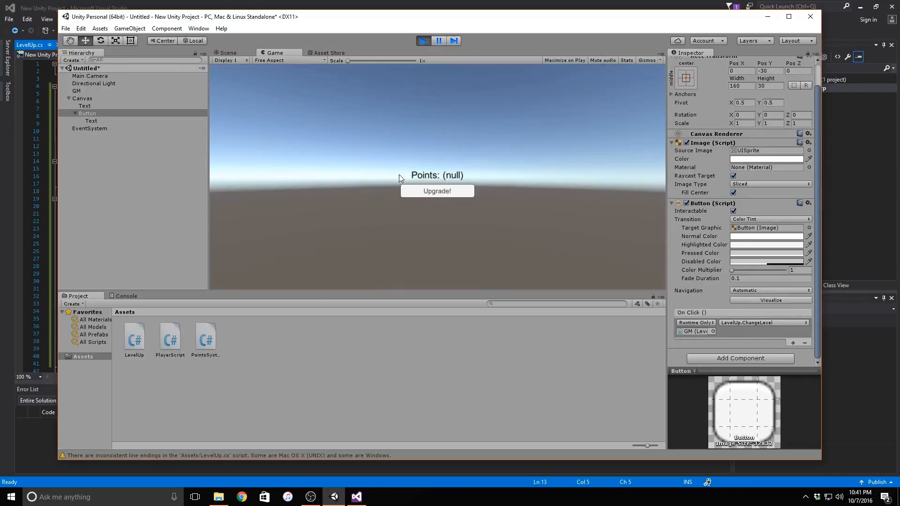
{"action": "left_click", "coordinate": [438, 190]}
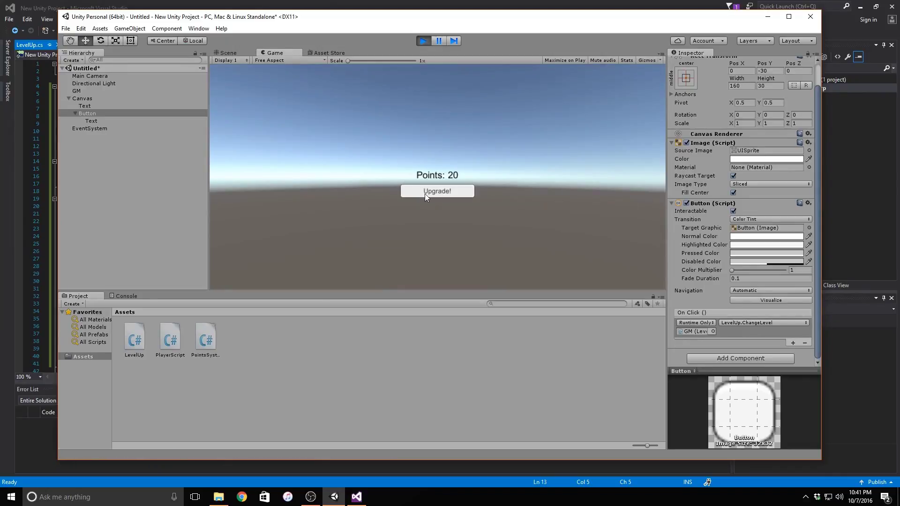
{"action": "left_click", "coordinate": [437, 191]}
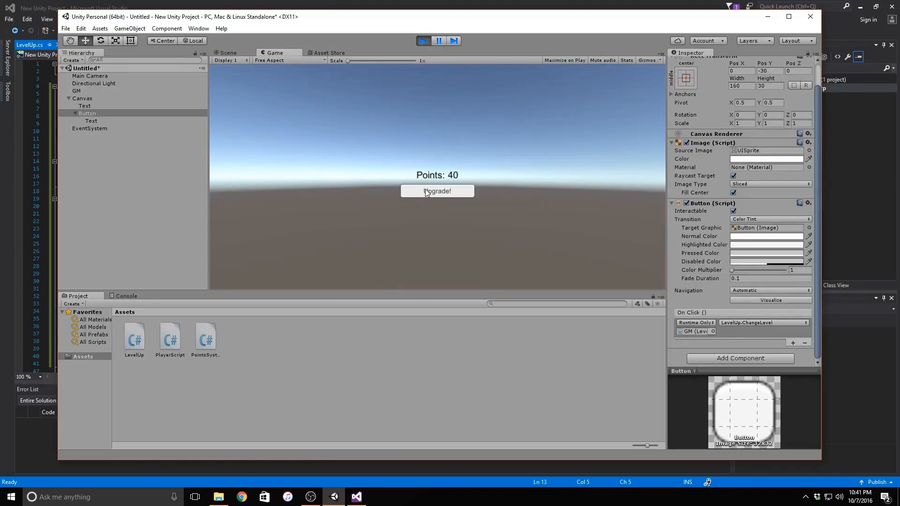
{"action": "left_click", "coordinate": [437, 191]}
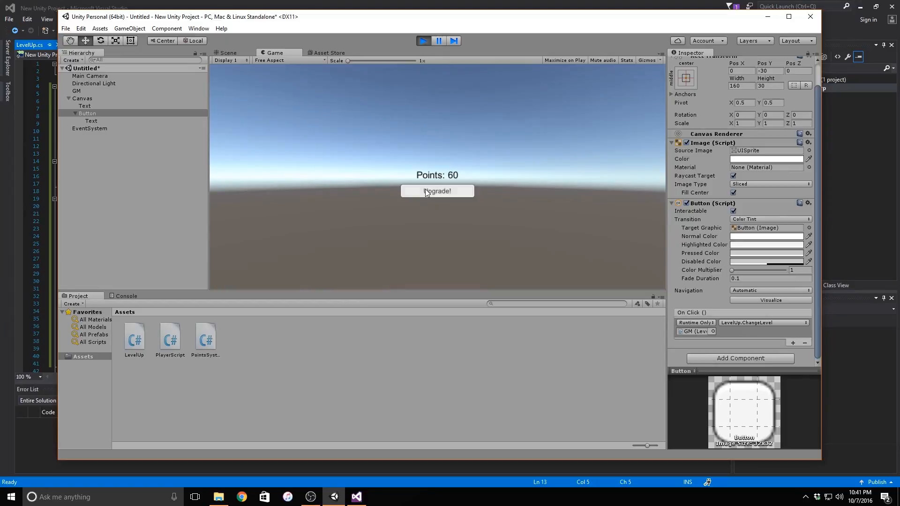
{"action": "left_click", "coordinate": [438, 191]}
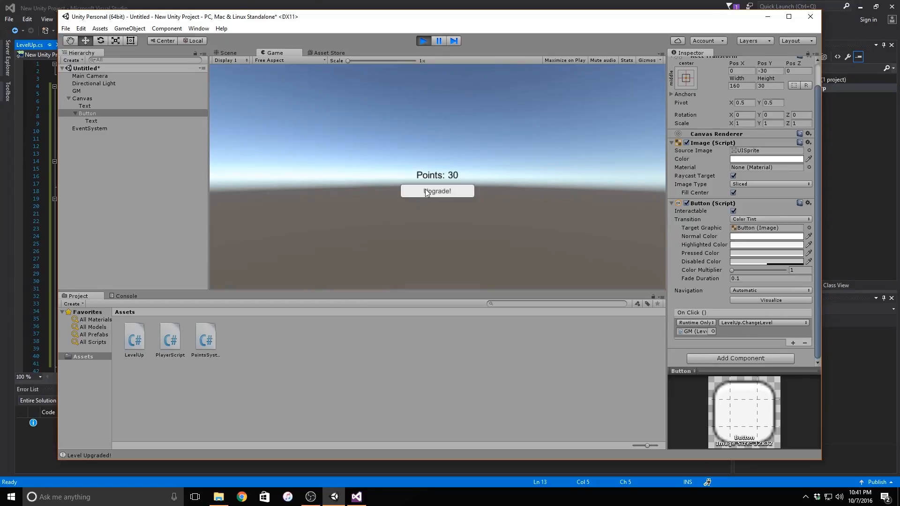
Step: Keep clicking Upgrade! until points pass 100 for the second upgrade
{"action": "left_click", "coordinate": [438, 191]}
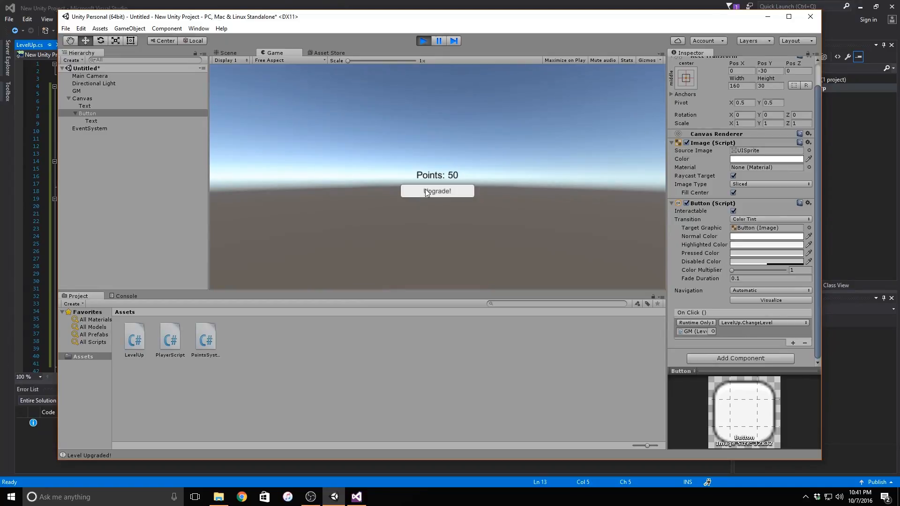
{"action": "left_click", "coordinate": [437, 190]}
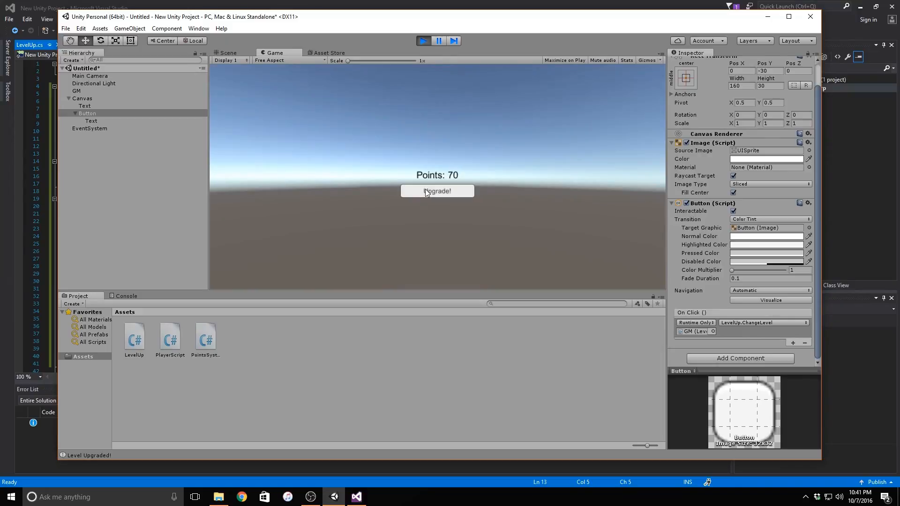
{"action": "left_click", "coordinate": [437, 191]}
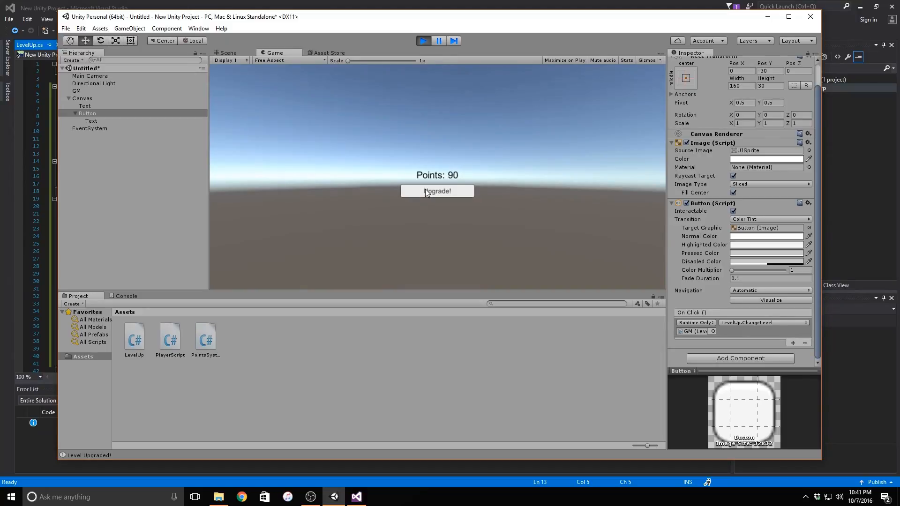
{"action": "left_click", "coordinate": [437, 191]}
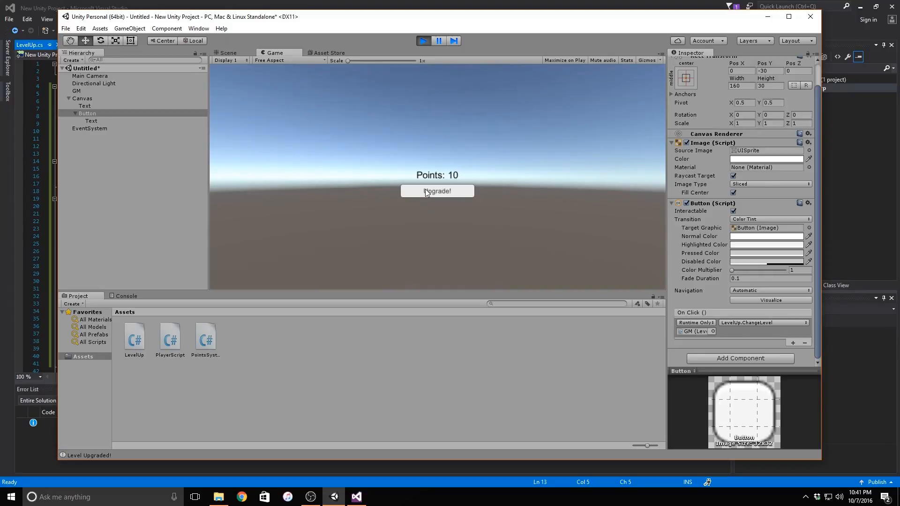
Step: Continue clicking Upgrade! as points climb to 205, watching for Level Upgraded! messages
{"action": "left_click", "coordinate": [437, 191]}
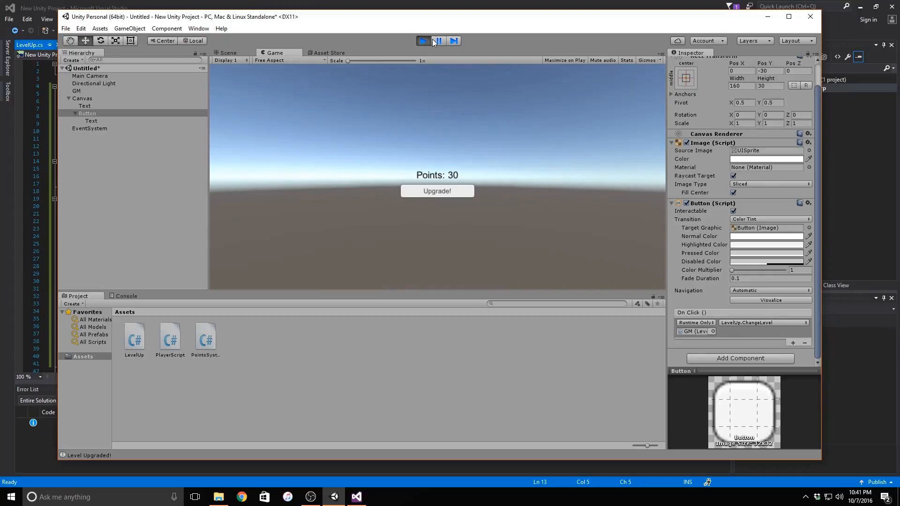
{"action": "left_click", "coordinate": [437, 191]}
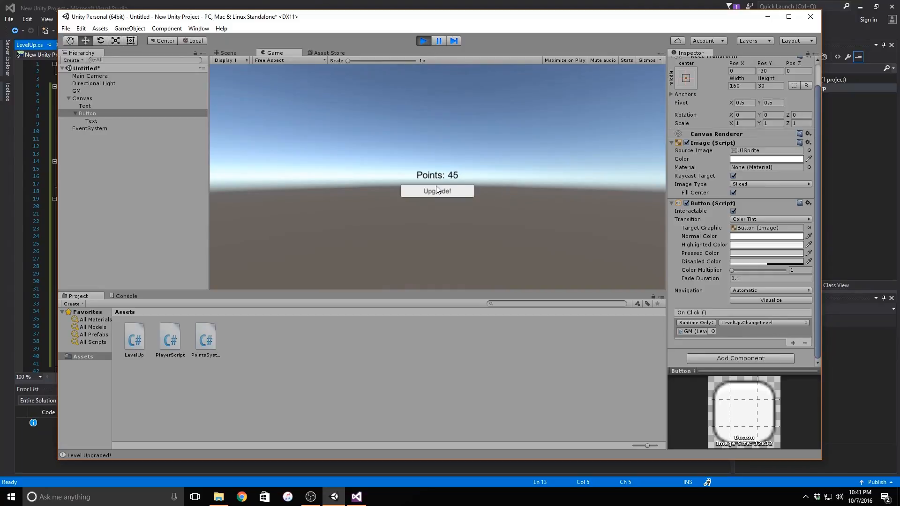
{"action": "left_click", "coordinate": [437, 191]}
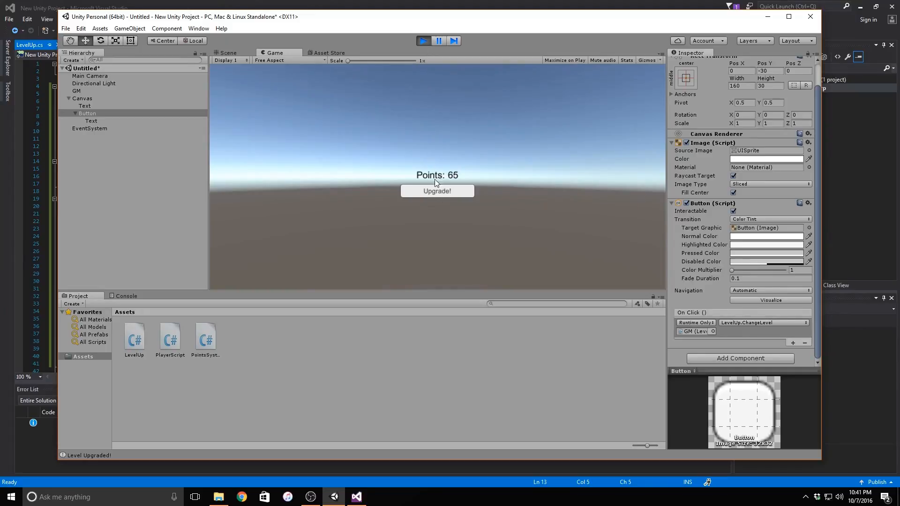
{"action": "left_click", "coordinate": [437, 191]}
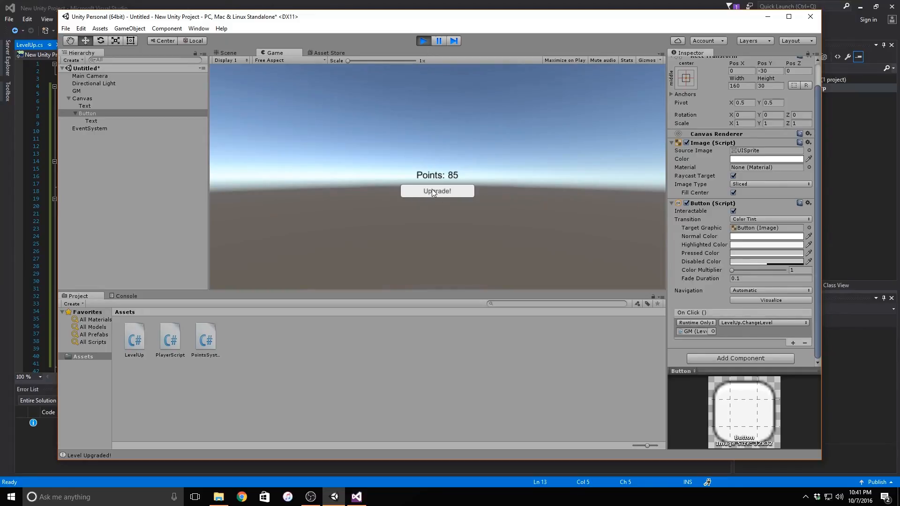
{"action": "left_click", "coordinate": [437, 191]}
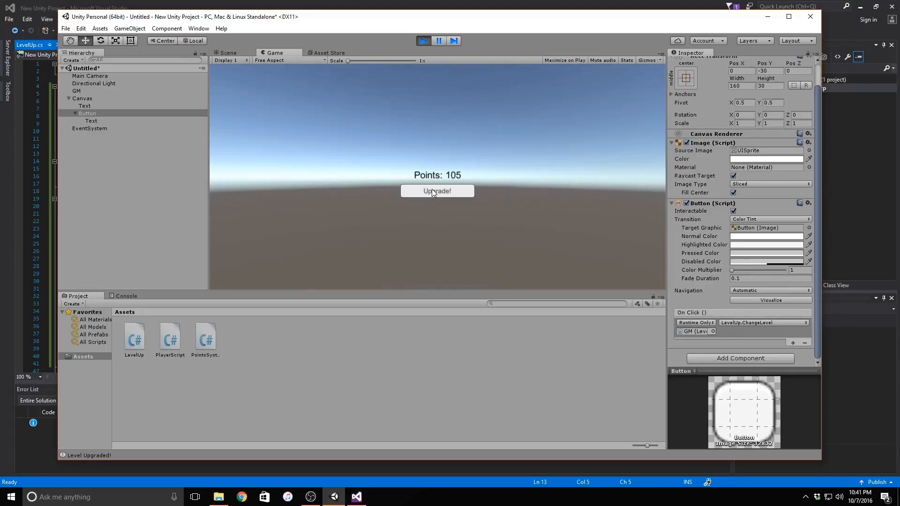
{"action": "left_click", "coordinate": [437, 191]}
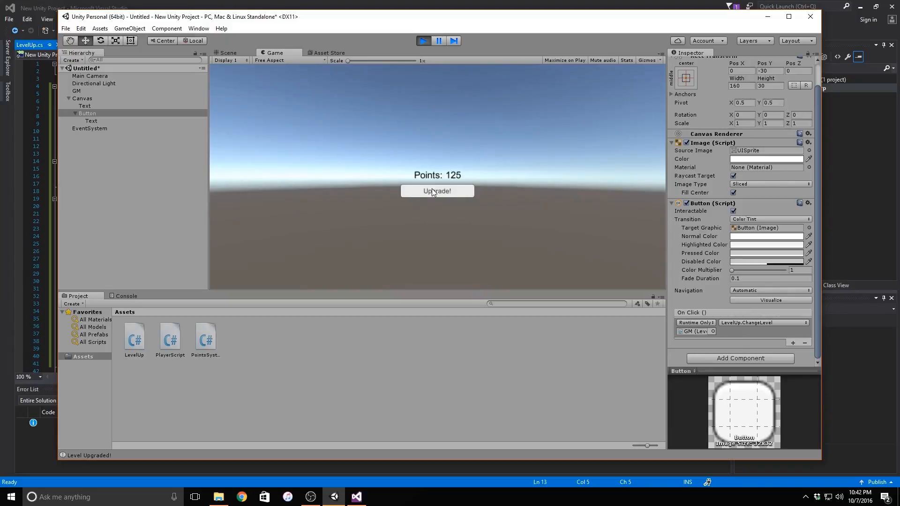
{"action": "left_click", "coordinate": [438, 191]}
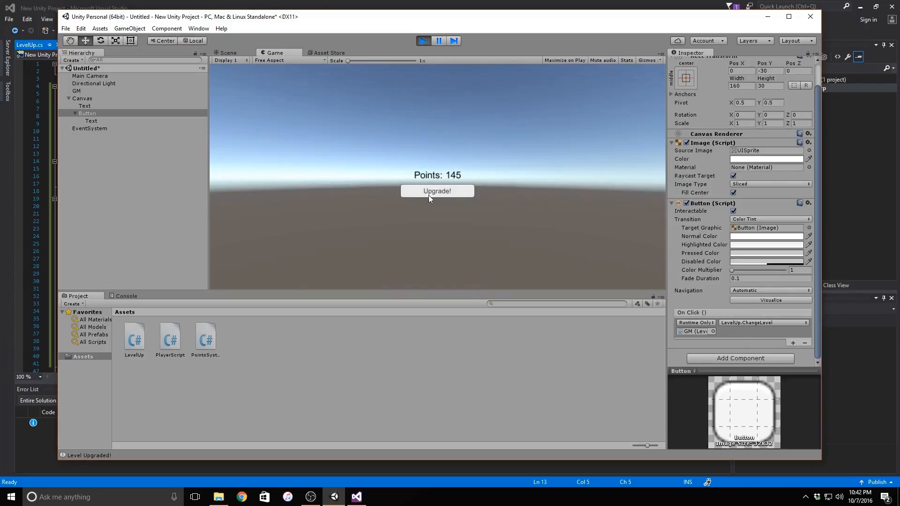
{"action": "left_click", "coordinate": [438, 191]}
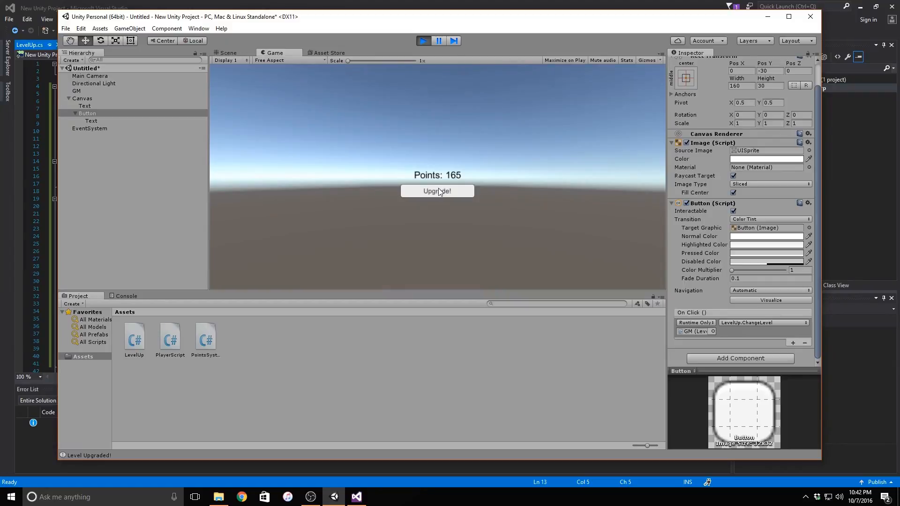
{"action": "left_click", "coordinate": [437, 191]}
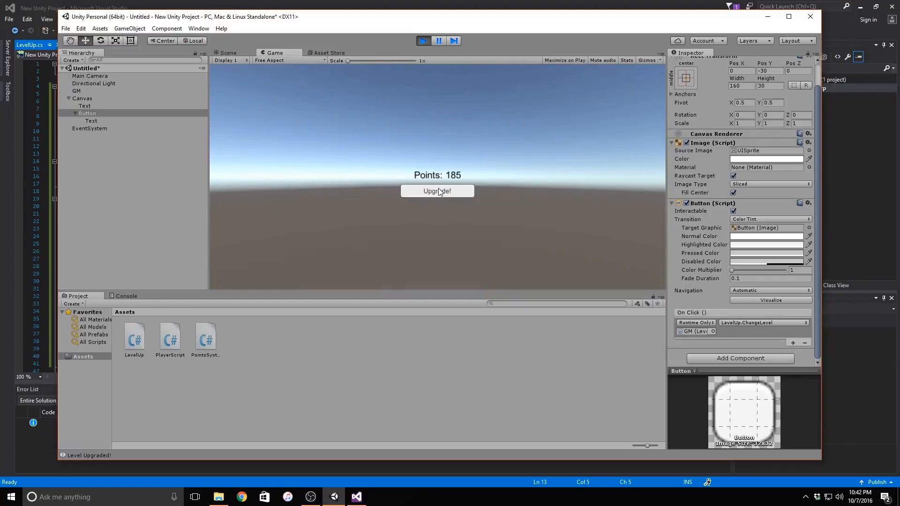
{"action": "left_click", "coordinate": [437, 192]}
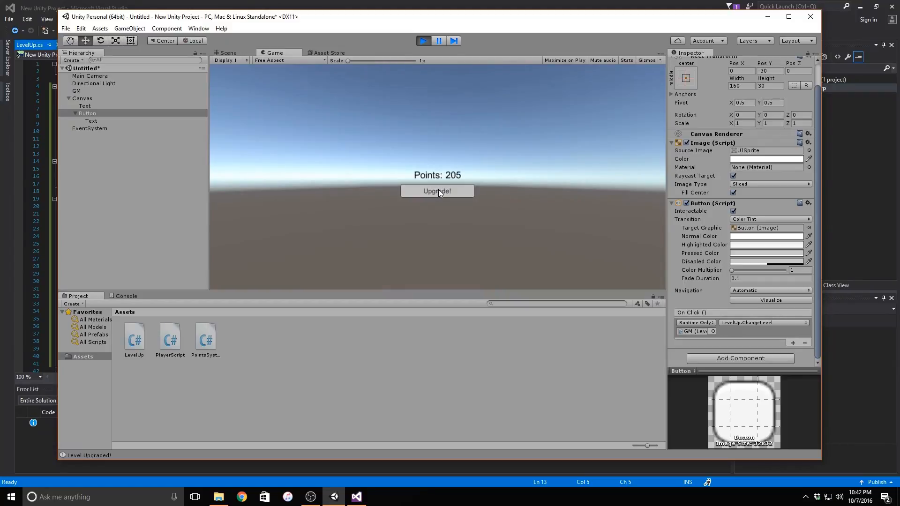